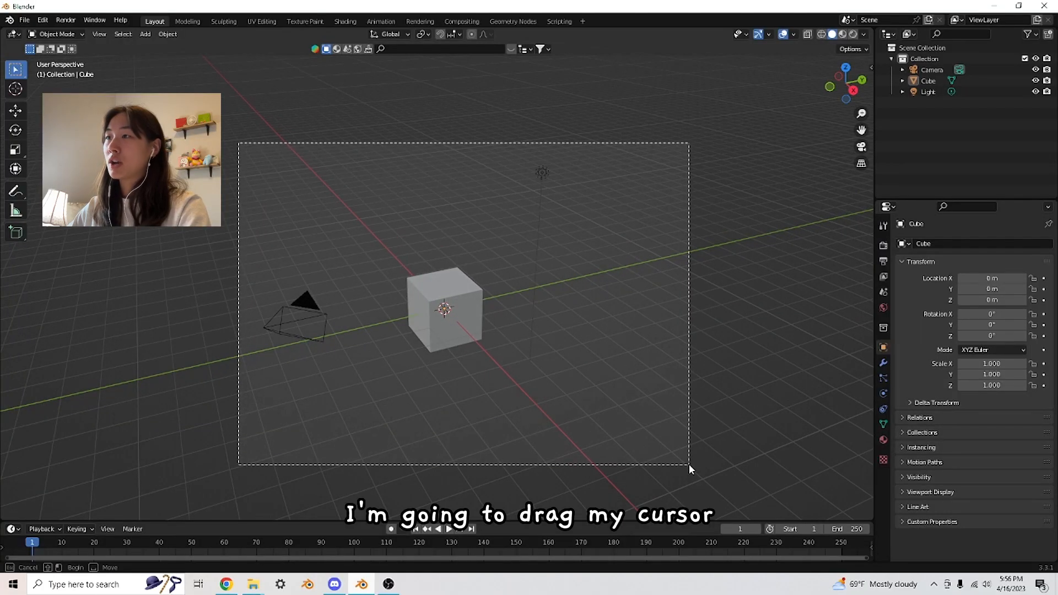
- Delete the default cube, camera and light
{"action": "key", "text": "x"}
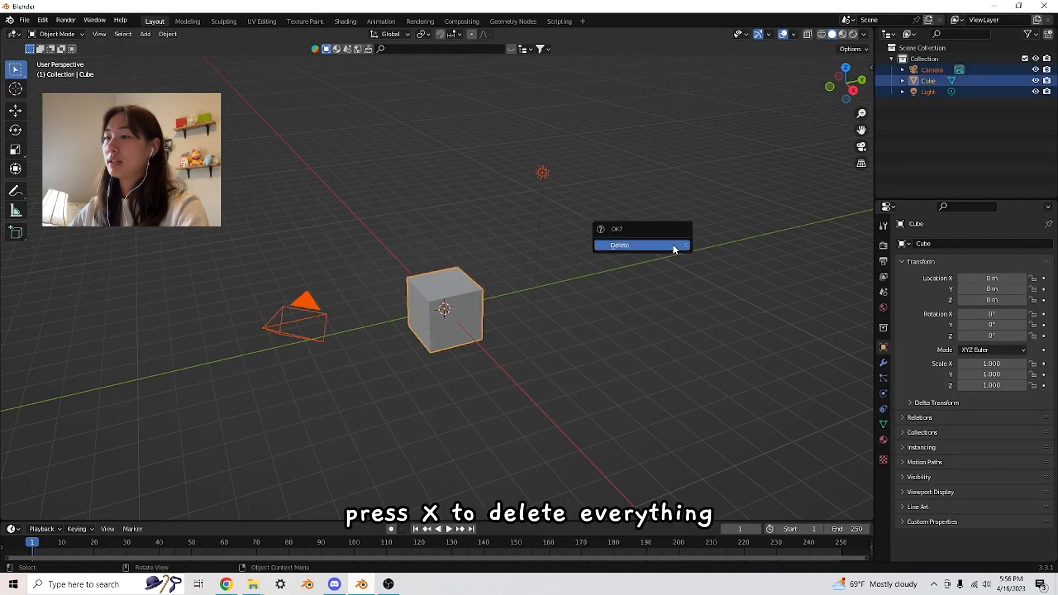
{"action": "left_click", "coordinate": [618, 244]}
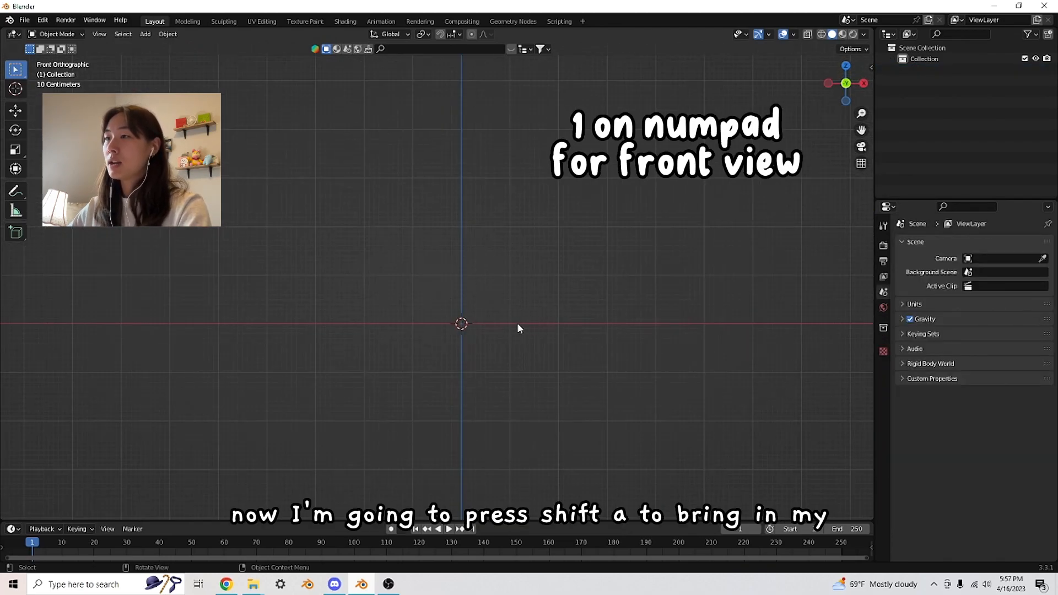
- Add a cube mesh at the world origin
{"action": "key", "text": "shift+a"}
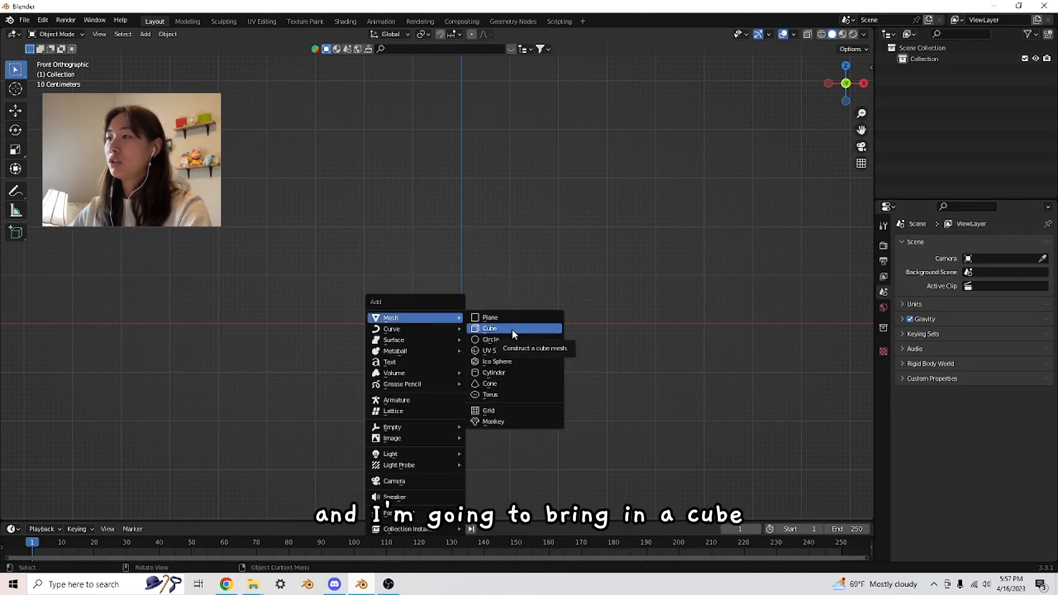
{"action": "left_click", "coordinate": [489, 329]}
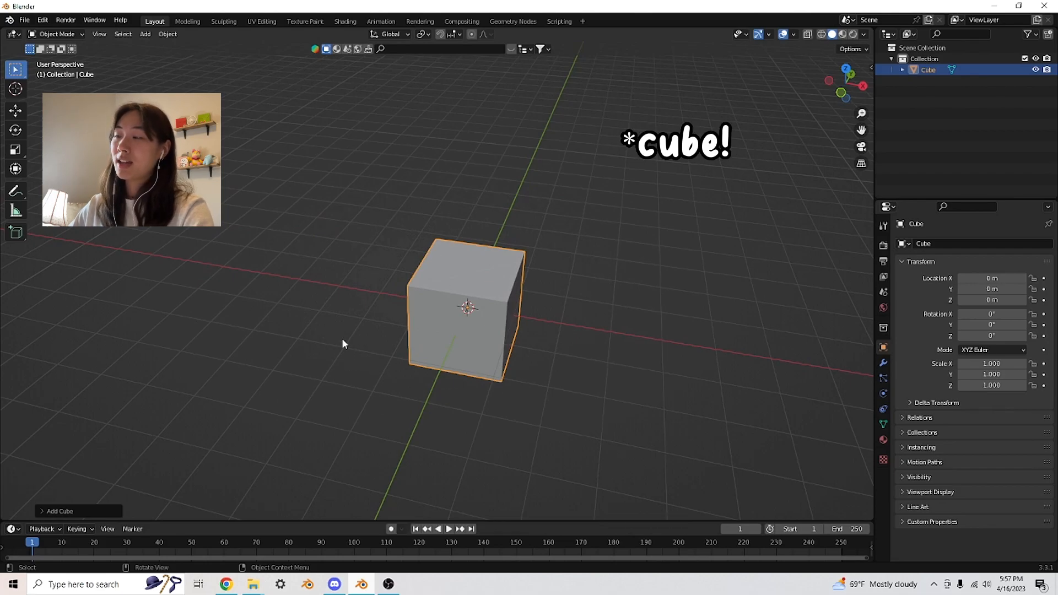
{"action": "mouse_move", "coordinate": [577, 331]}
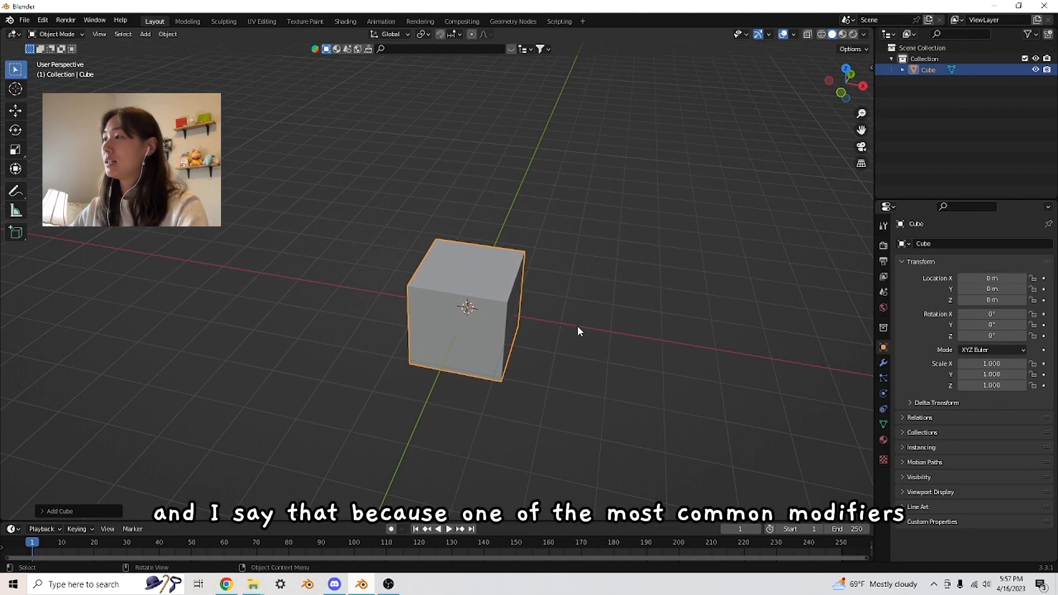
{"action": "mouse_move", "coordinate": [536, 330]}
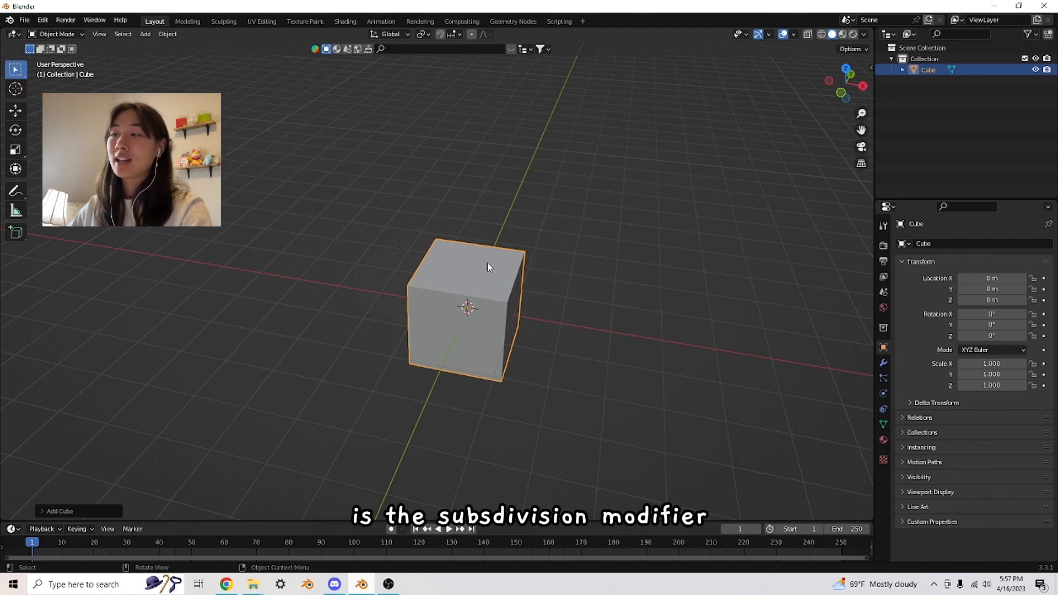
{"action": "mouse_move", "coordinate": [625, 233]}
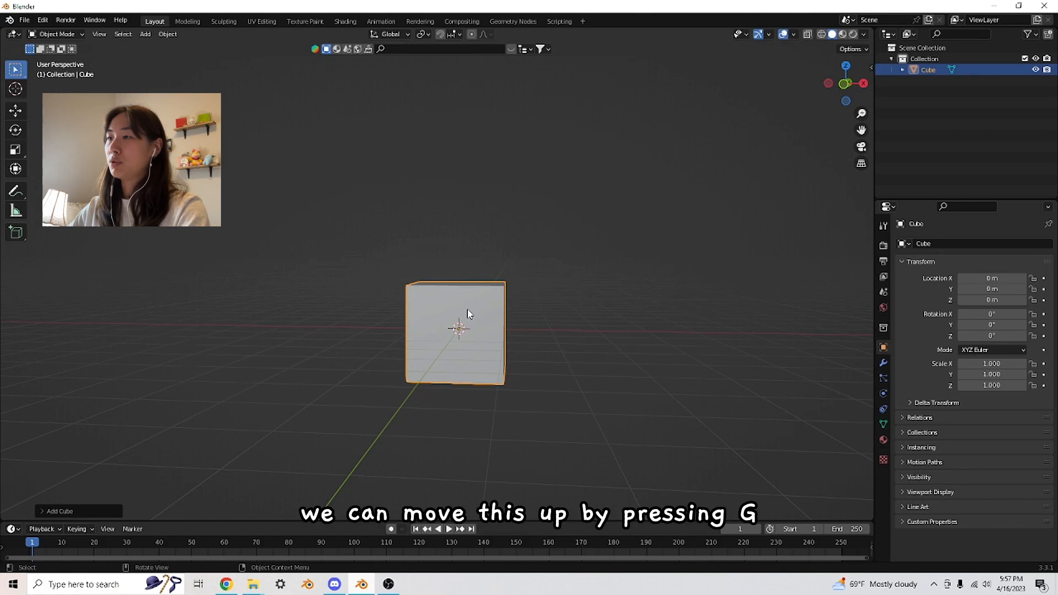
- Raise the cube and scale its bottom face down into a taper
{"action": "key", "text": "g"}
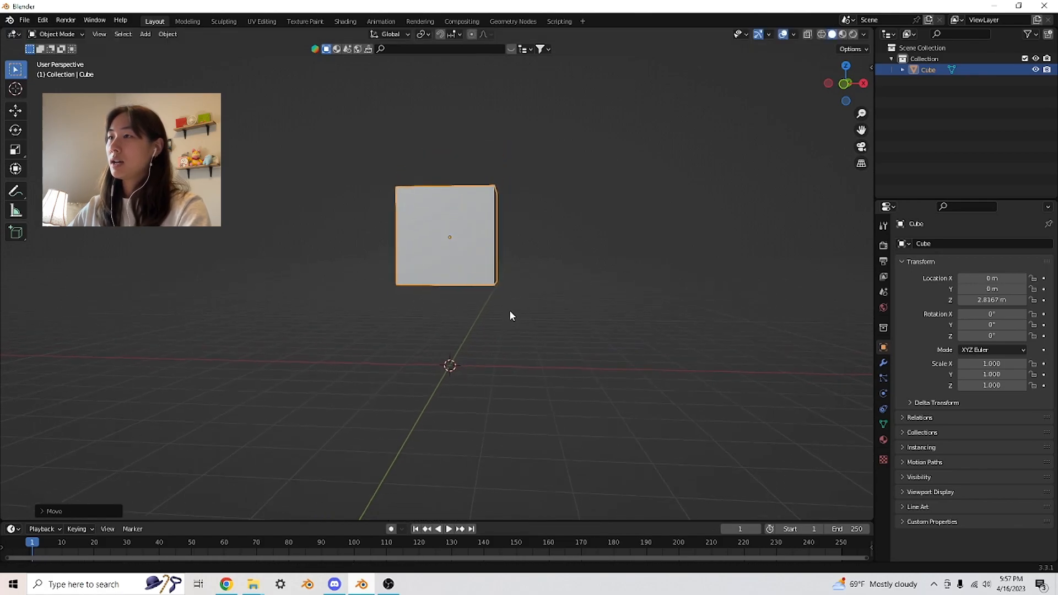
{"action": "key", "text": "Tab"}
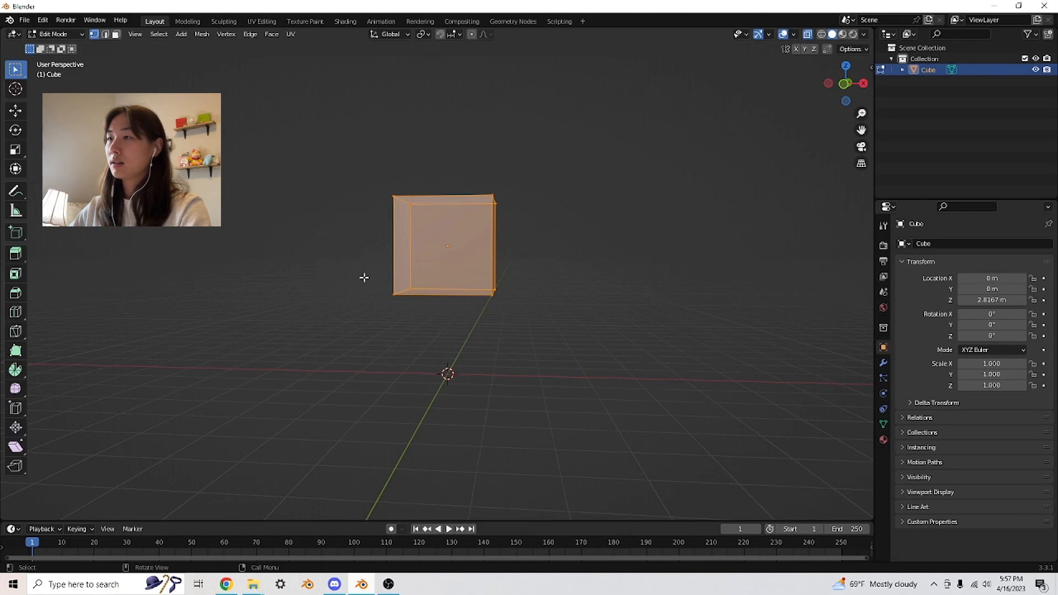
{"action": "key", "text": "s"}
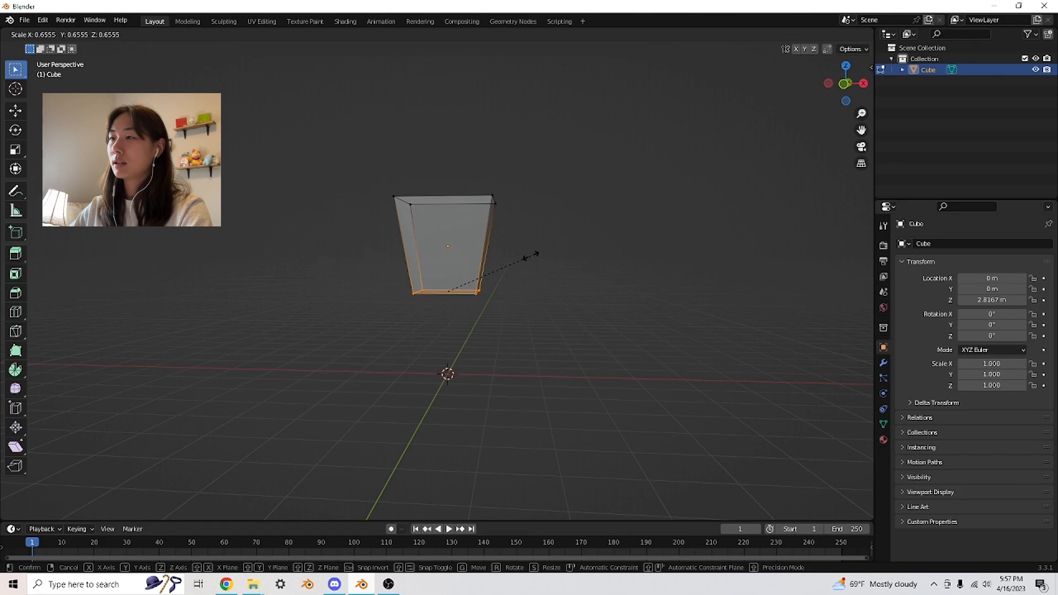
{"action": "key", "text": "g"}
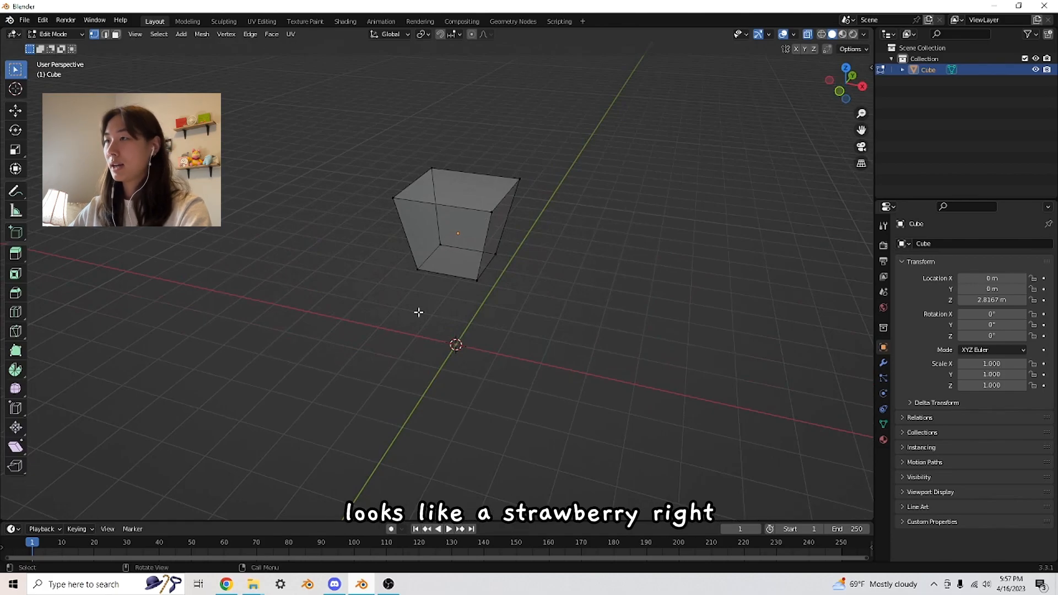
{"action": "key", "text": "Tab"}
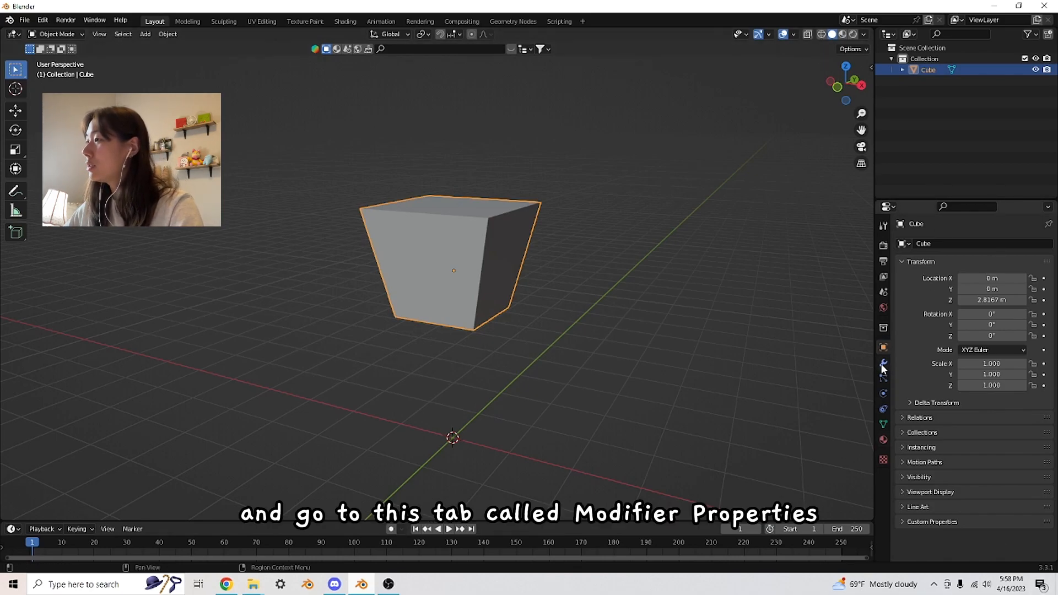
- Add a Subdivision Surface modifier from the Generate modifiers list
{"action": "left_click", "coordinate": [882, 361]}
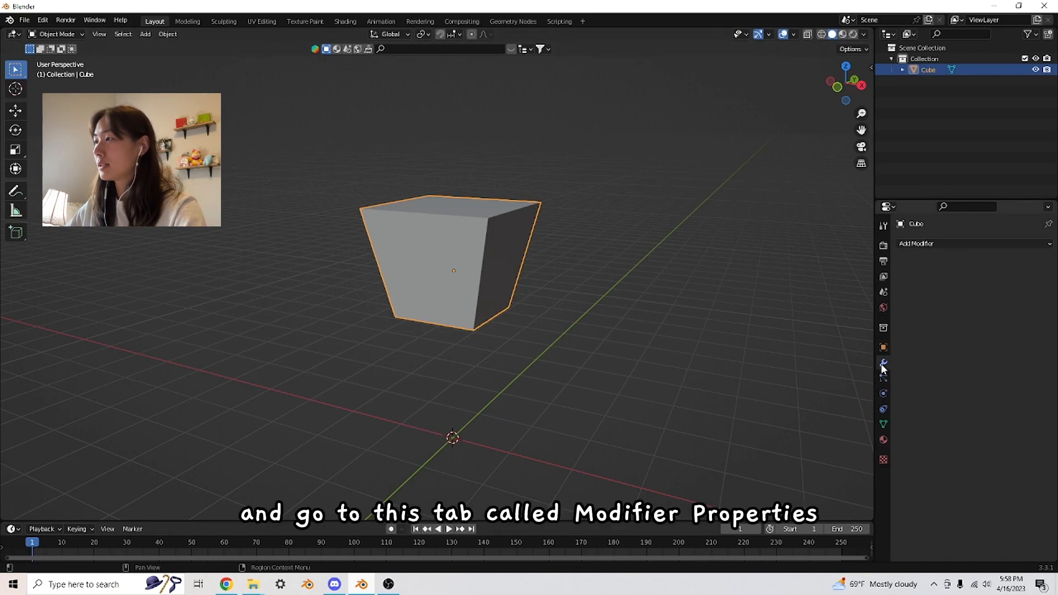
{"action": "left_click", "coordinate": [938, 243]}
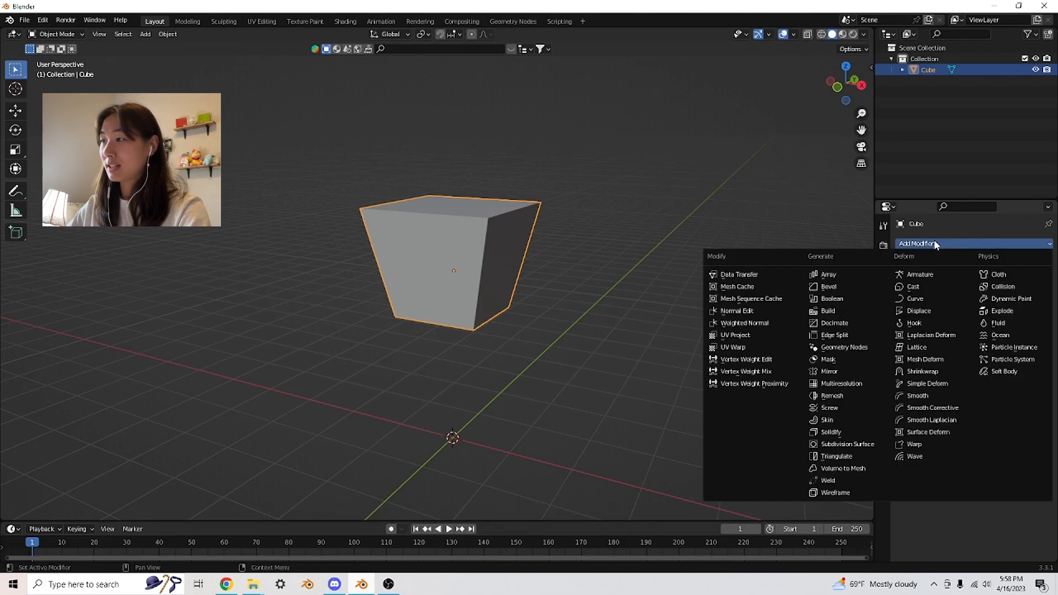
{"action": "mouse_move", "coordinate": [752, 383]}
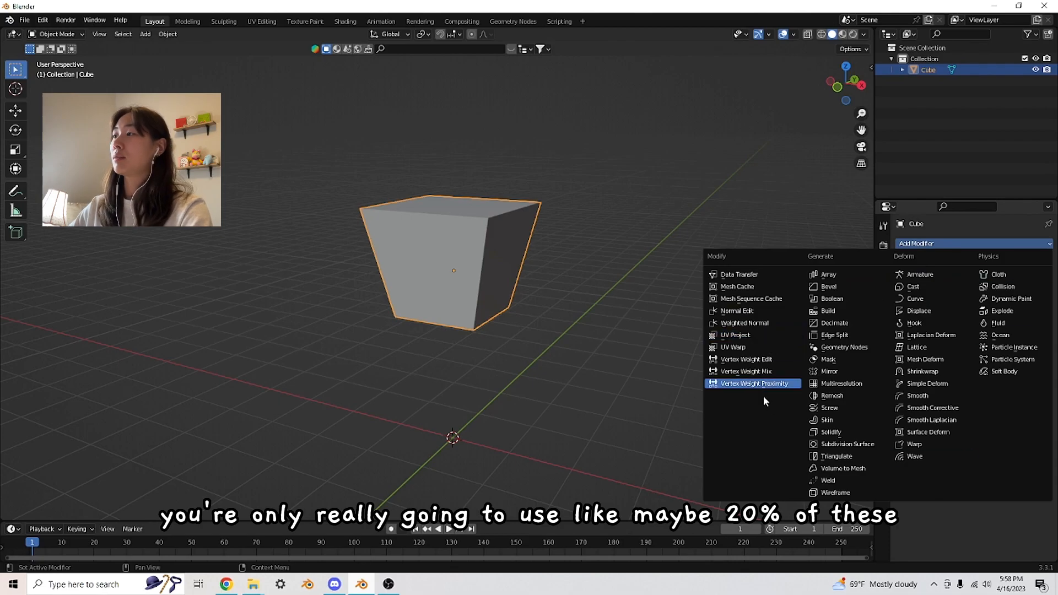
{"action": "mouse_move", "coordinate": [1005, 371]}
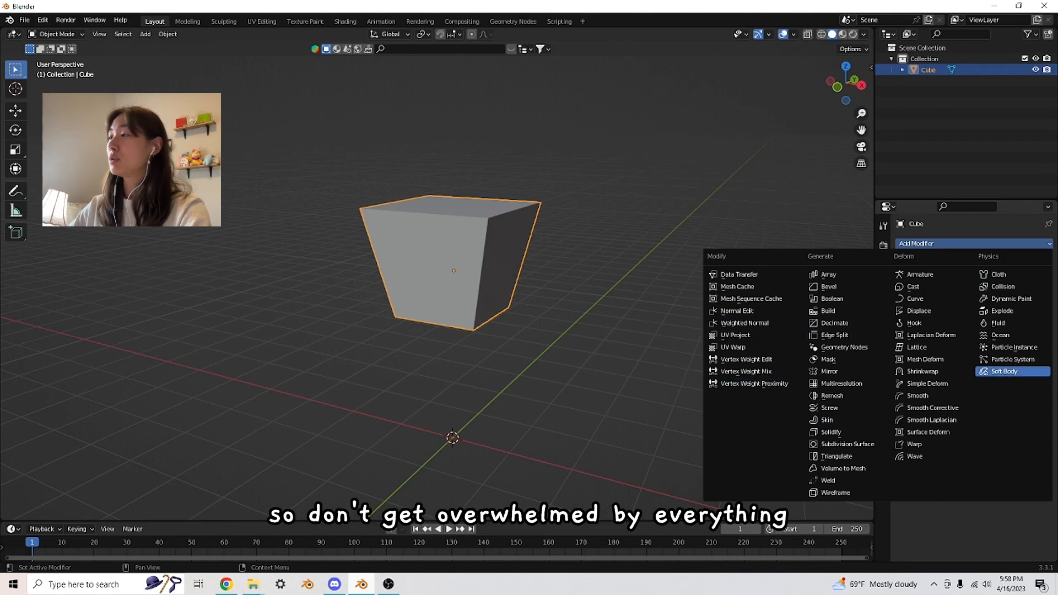
{"action": "mouse_move", "coordinate": [928, 252]}
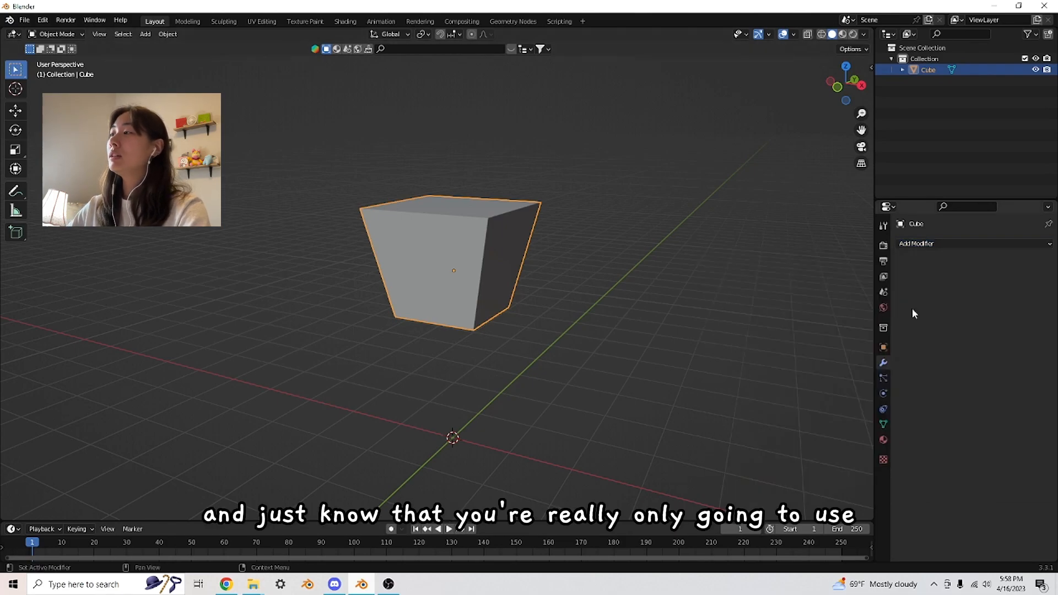
{"action": "left_click", "coordinate": [917, 244]}
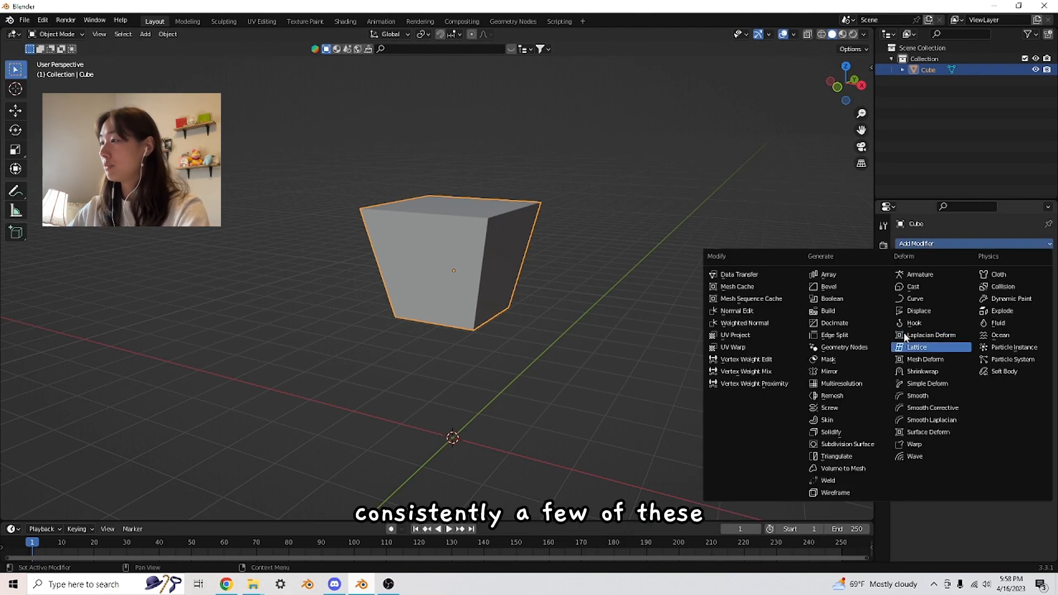
{"action": "mouse_move", "coordinate": [845, 444]}
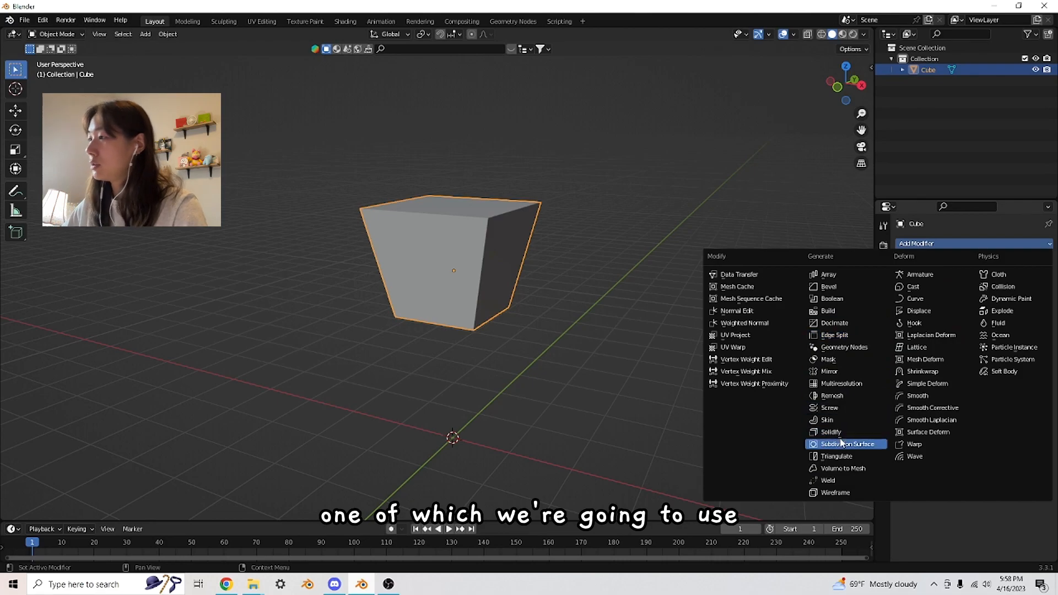
{"action": "left_click", "coordinate": [848, 444]}
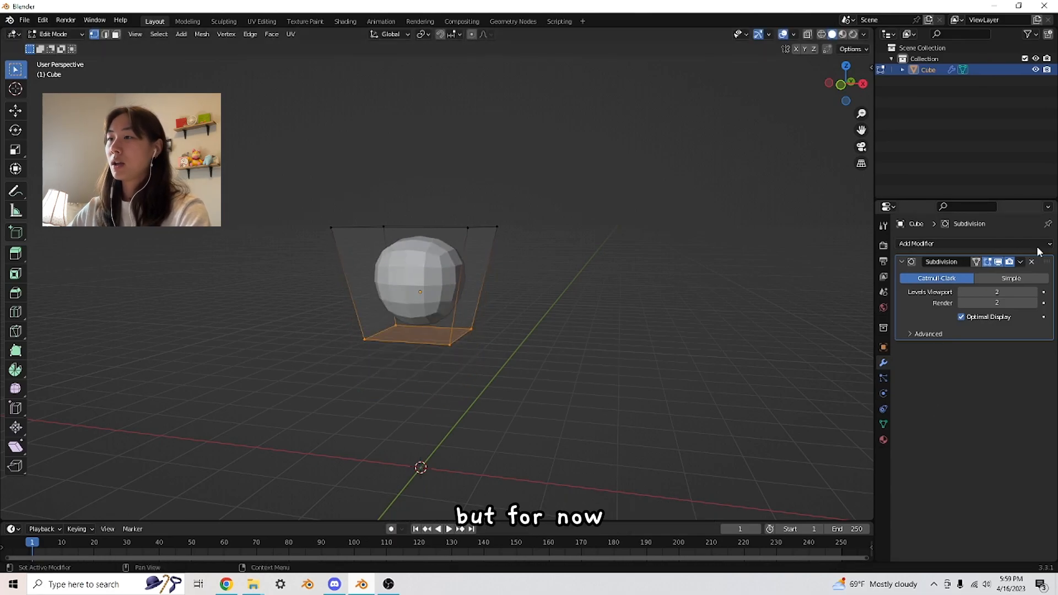
- Nudge the bottom face of the subdivided mesh into position
{"action": "key", "text": "g"}
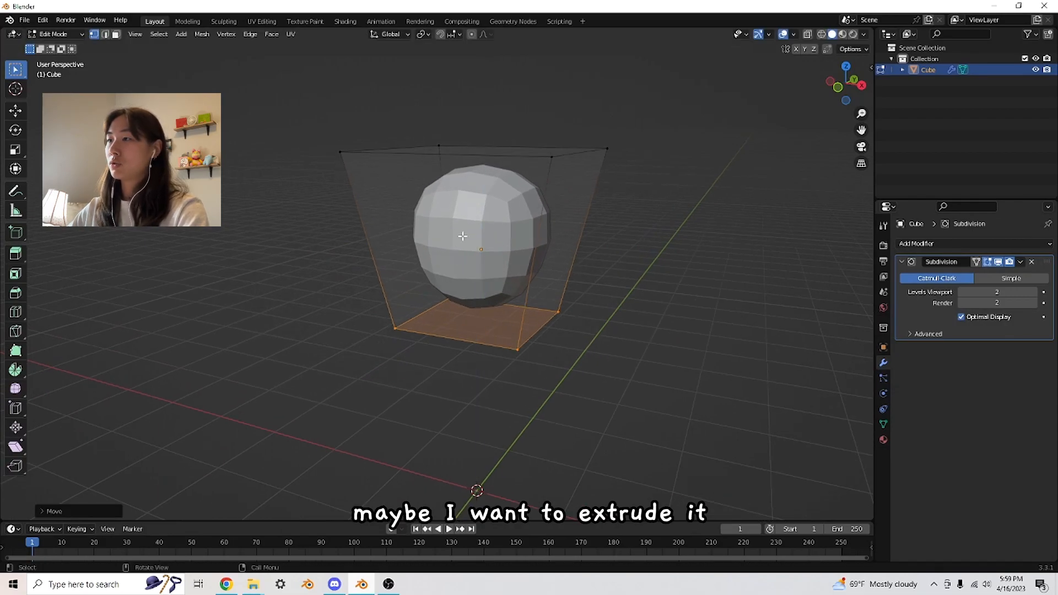
- Extrude and shrink the bottom face, then lower and widen the top face
{"action": "key", "text": "e"}
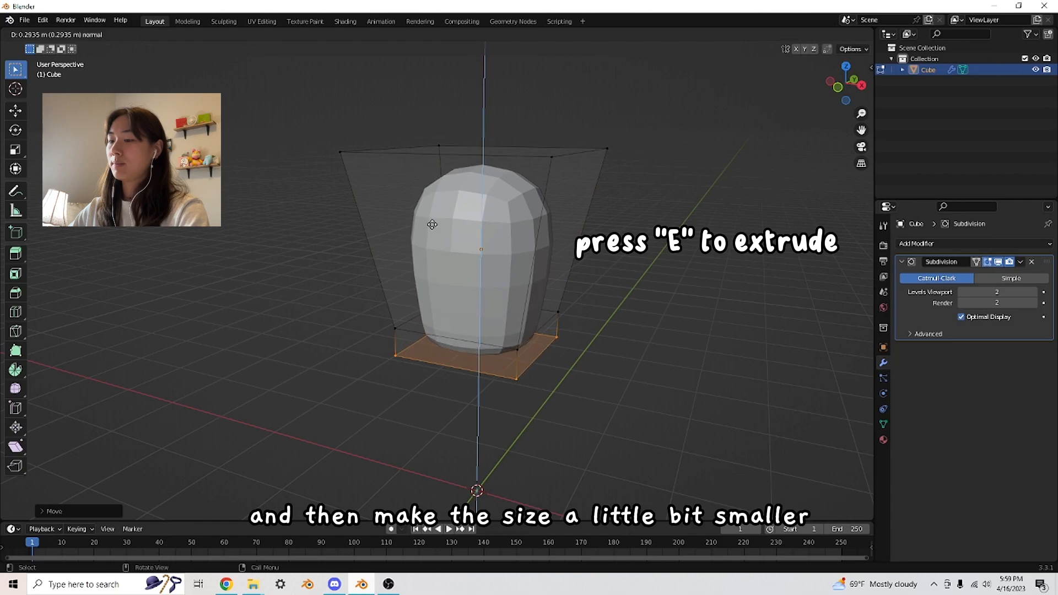
{"action": "key", "text": "s"}
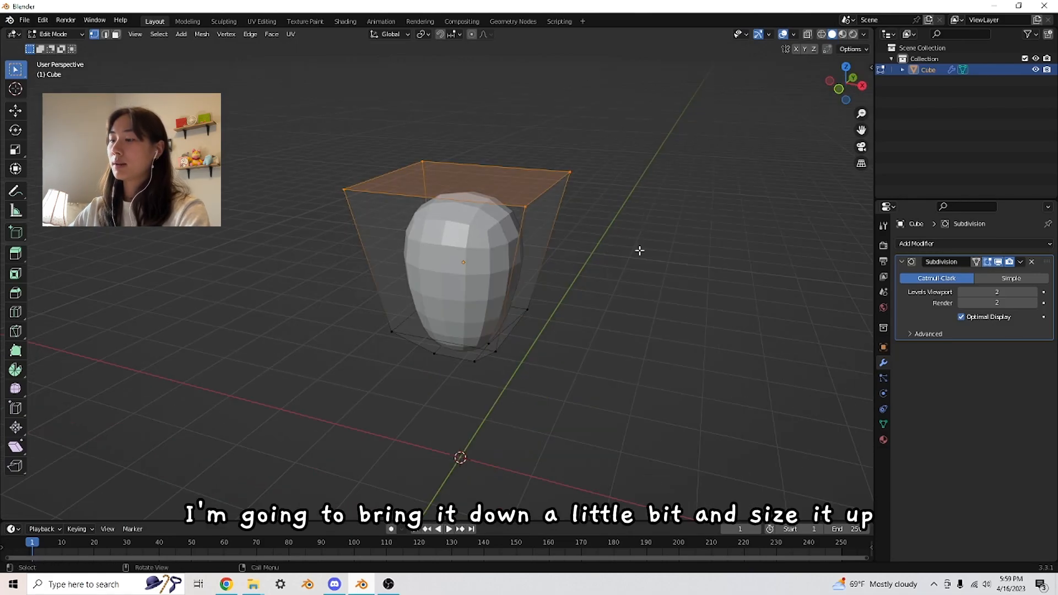
{"action": "key", "text": "g"}
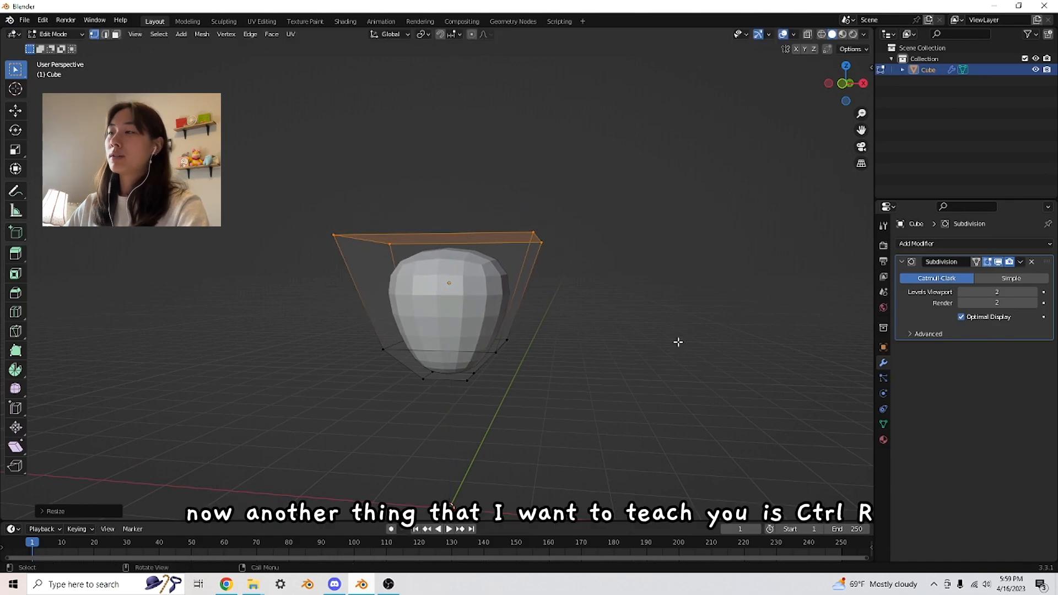
- Add a loop cut, raise the top vertices, and leave Edit Mode
{"action": "key", "text": "ctrl+r"}
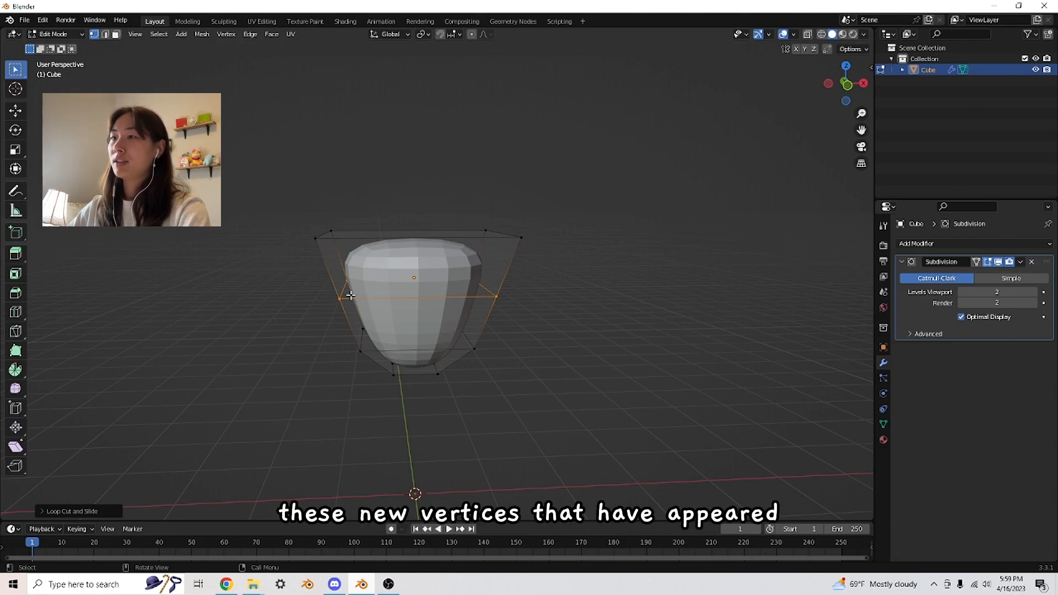
{"action": "mouse_move", "coordinate": [533, 350]}
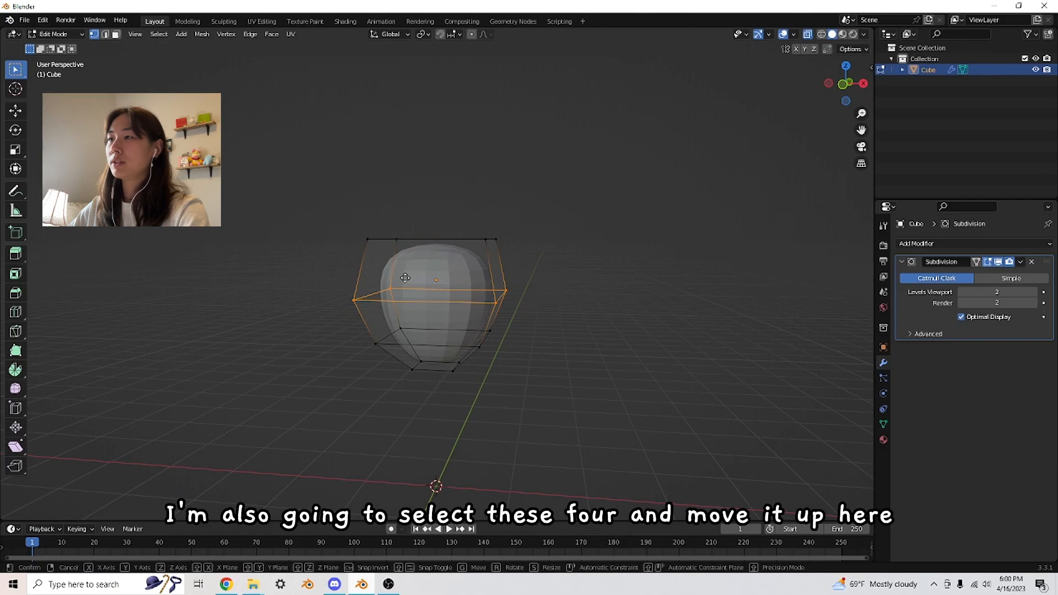
{"action": "key", "text": "Tab"}
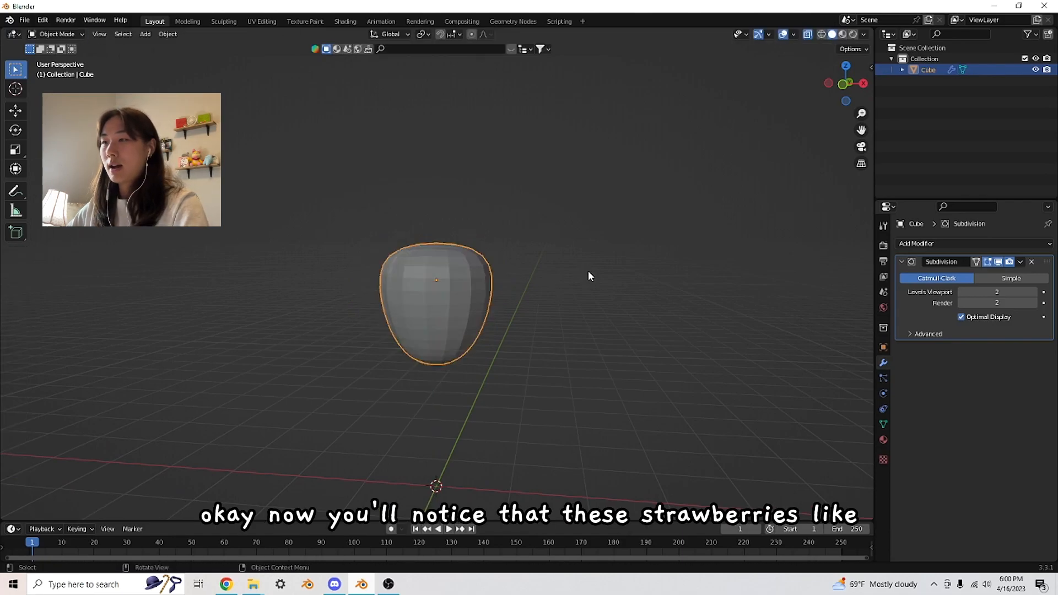
{"action": "mouse_move", "coordinate": [567, 300]}
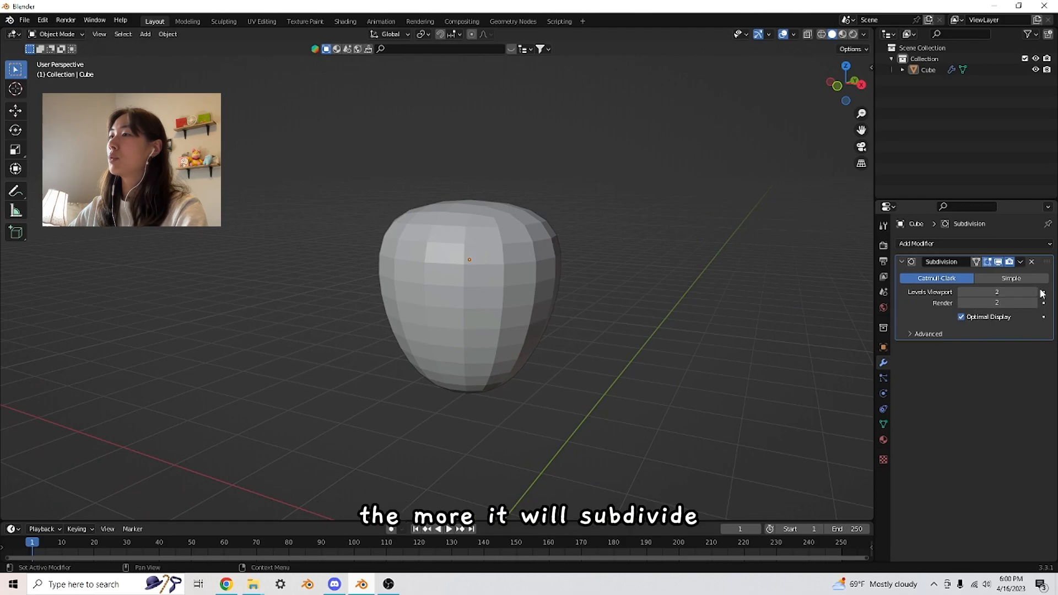
- Raise Subdivision Levels Viewport to 3 and adjust the Render levels
{"action": "left_click", "coordinate": [1042, 292]}
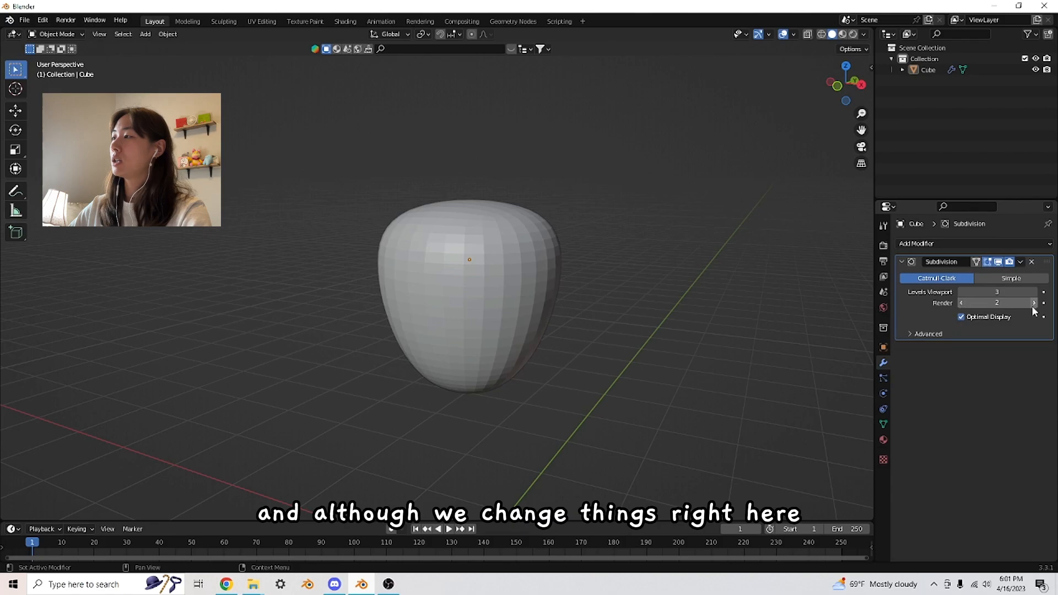
{"action": "left_click", "coordinate": [1033, 302]}
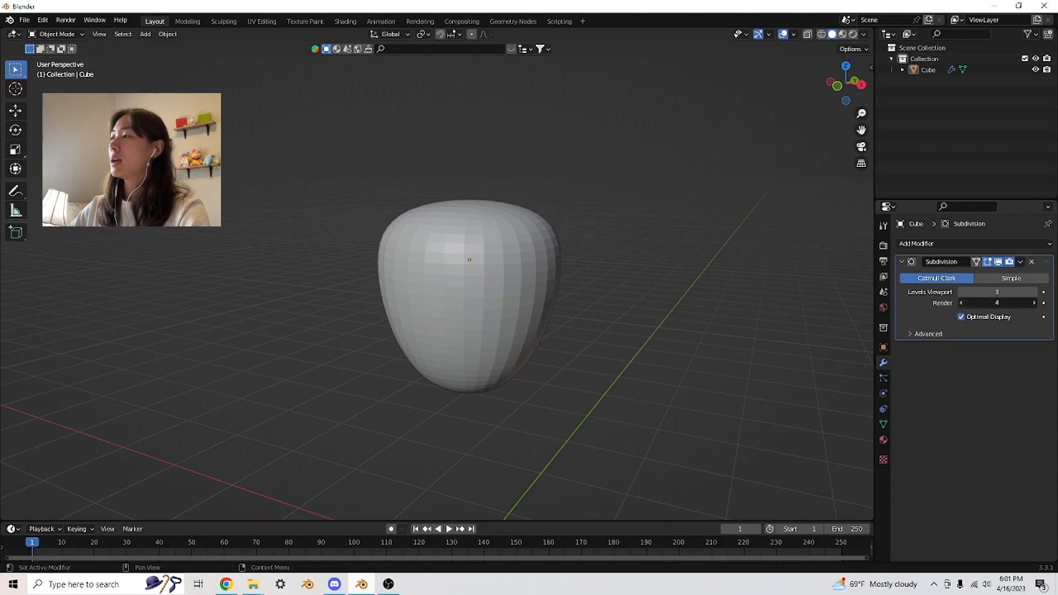
{"action": "left_click", "coordinate": [959, 302]}
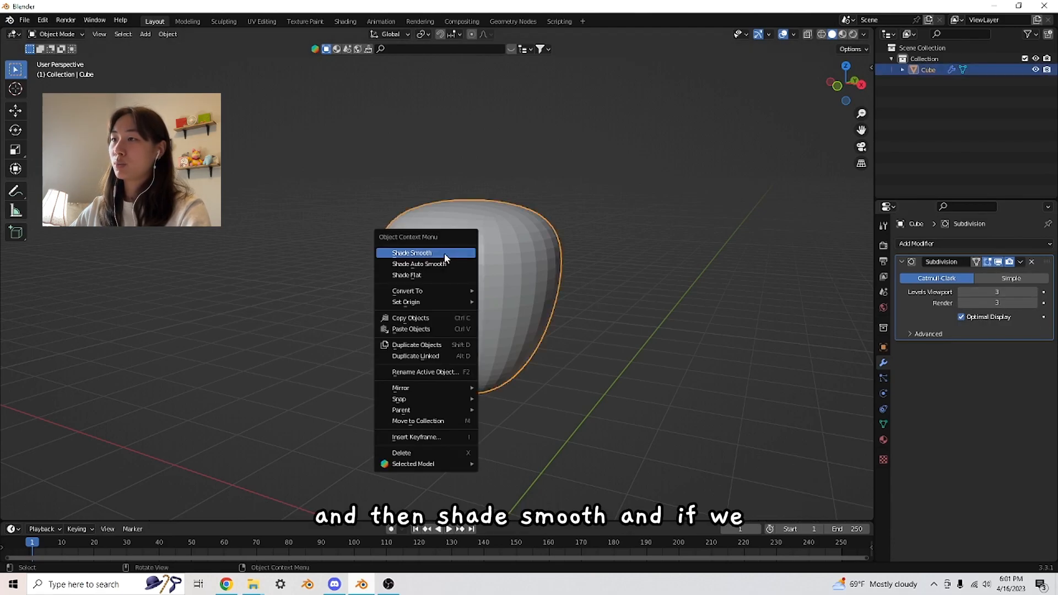
- Apply Shade Smooth and set viewport and render subdivision levels to 3
{"action": "left_click", "coordinate": [412, 253]}
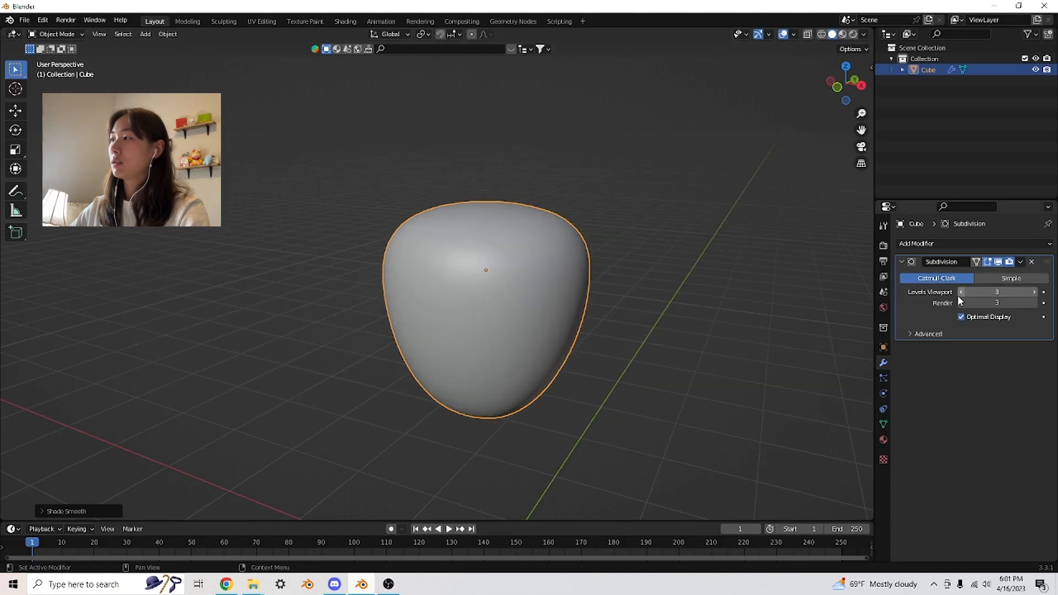
{"action": "left_click", "coordinate": [961, 292]}
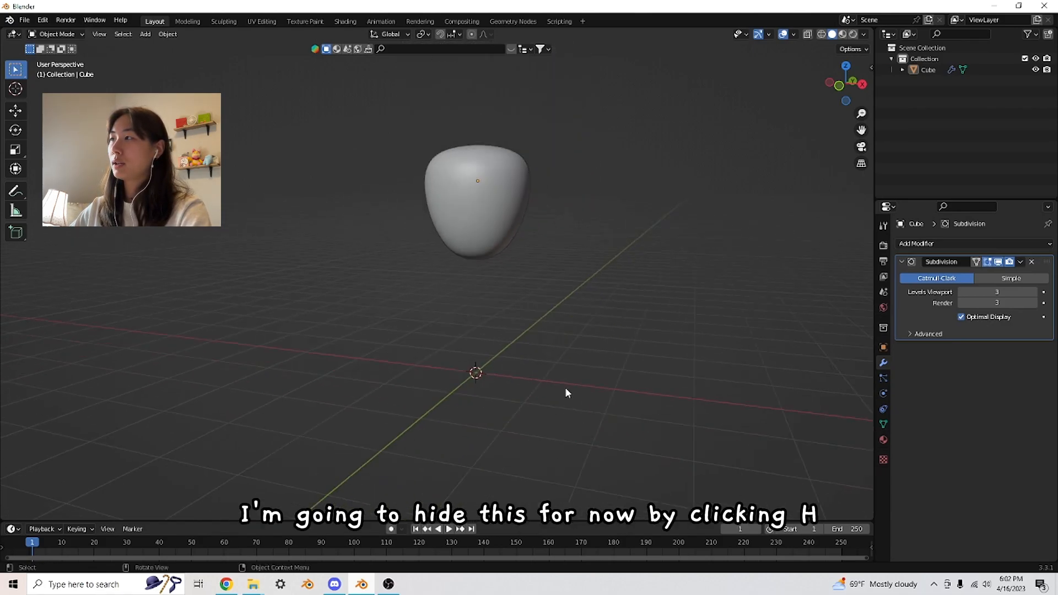
- Select the strawberry body and hide it from the viewport
{"action": "left_click", "coordinate": [477, 196]}
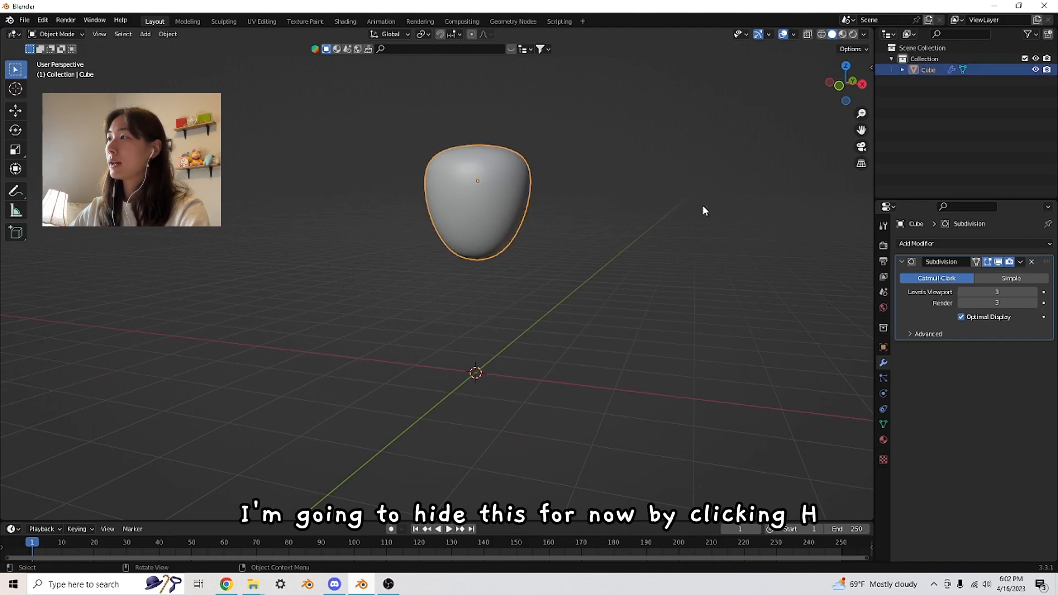
{"action": "key", "text": "h"}
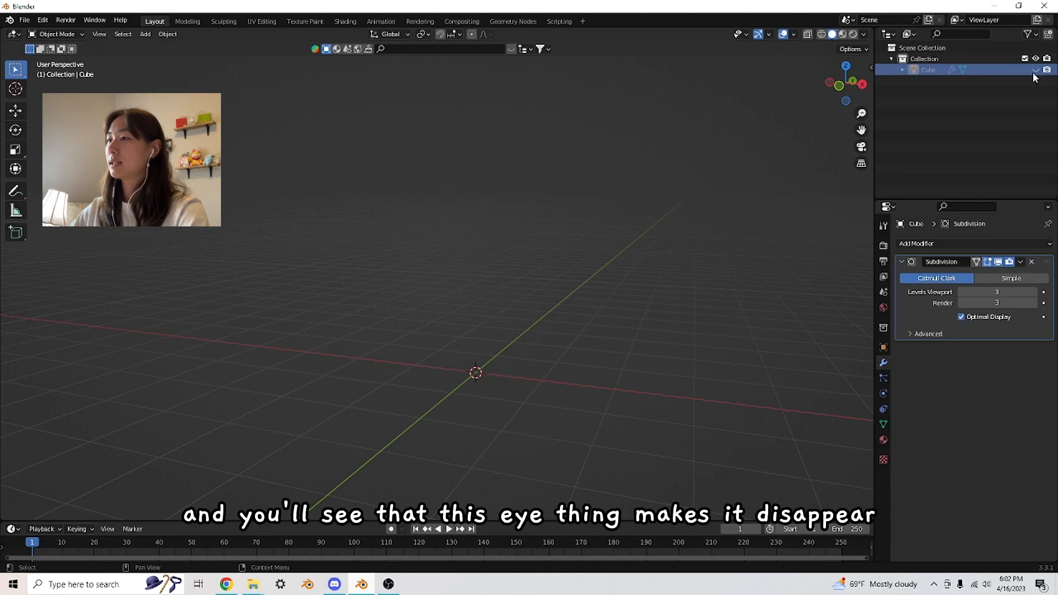
{"action": "left_click", "coordinate": [1038, 70]}
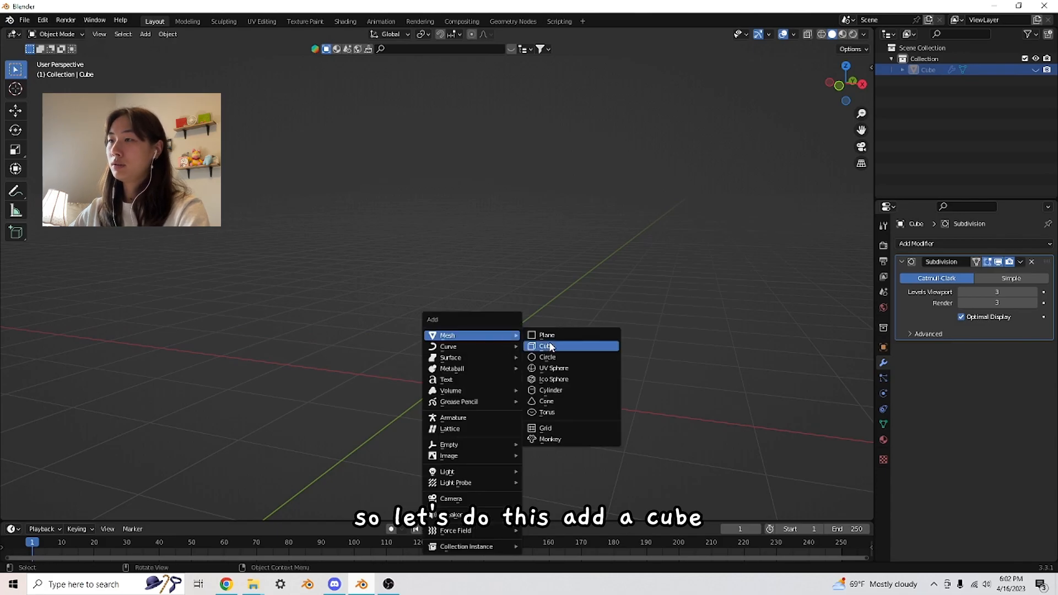
- Add a flattened cube block for the leaf and rename the body 'strawberry'
{"action": "left_click", "coordinate": [544, 345]}
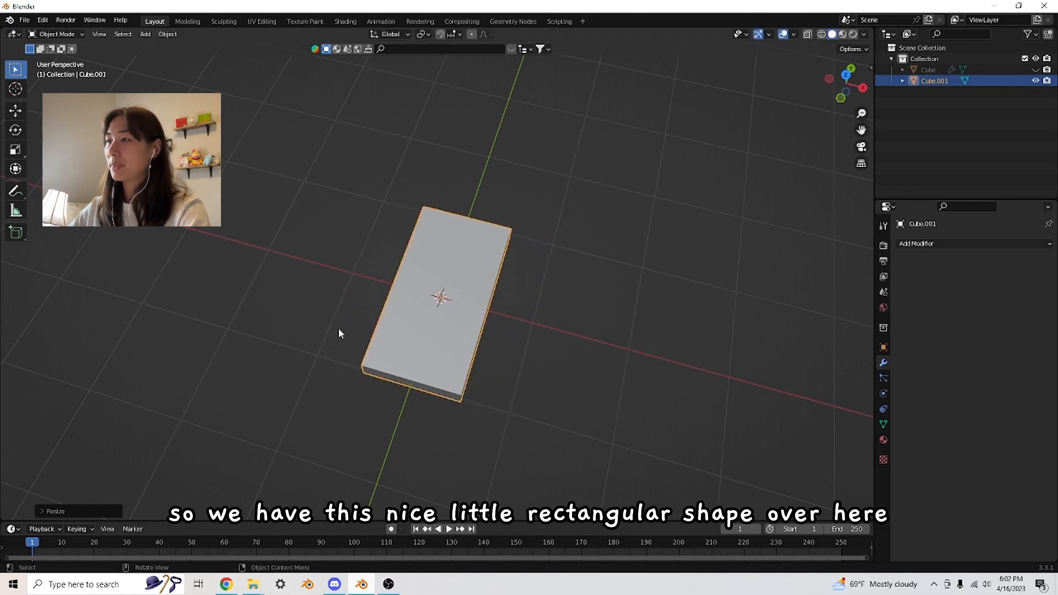
{"action": "left_click", "coordinate": [553, 229]}
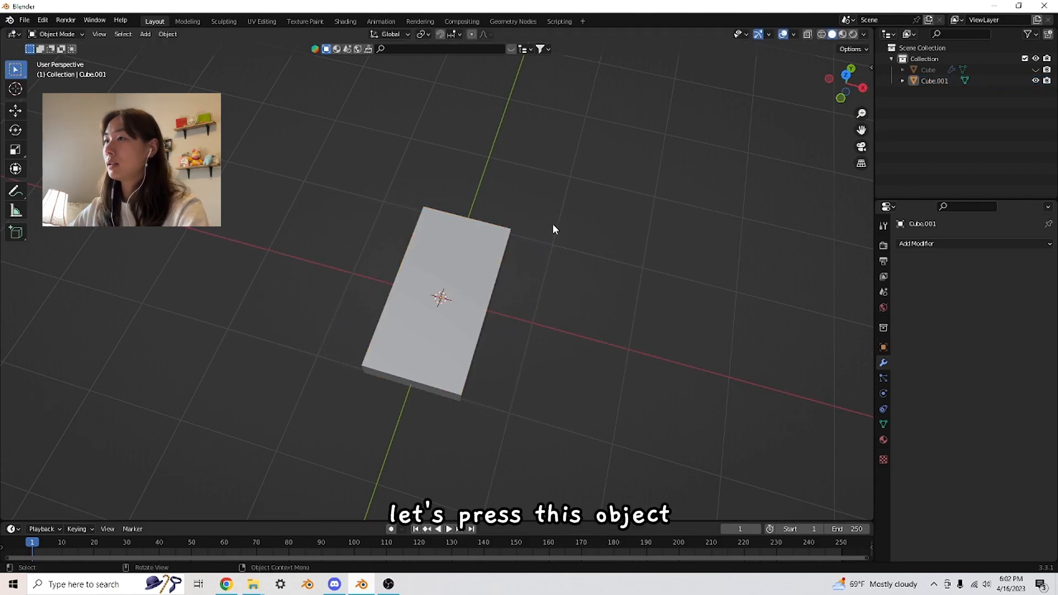
{"action": "left_click", "coordinate": [439, 304]}
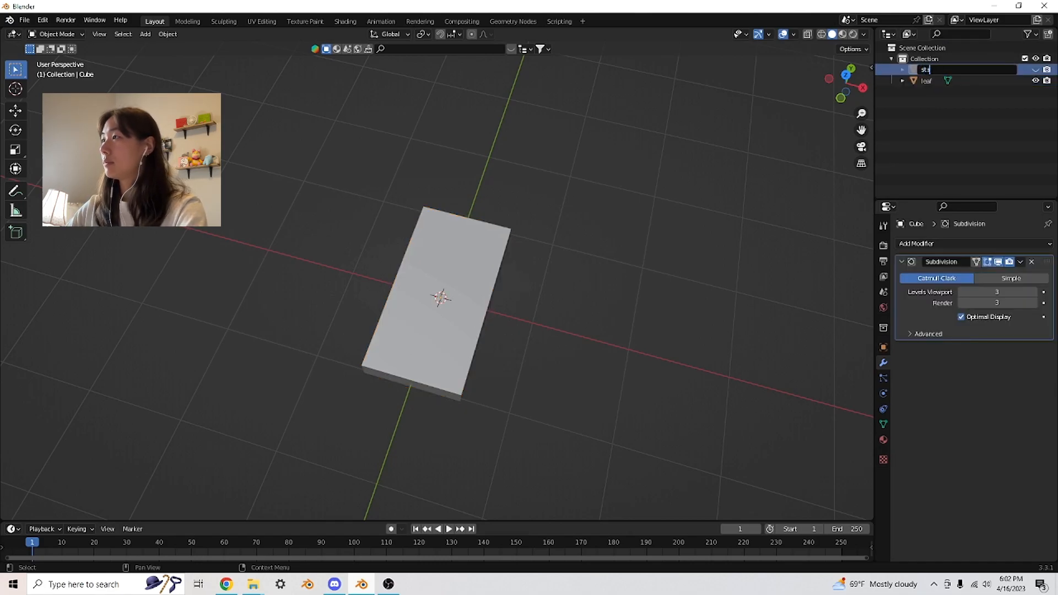
{"action": "type", "text": "strawberry"}
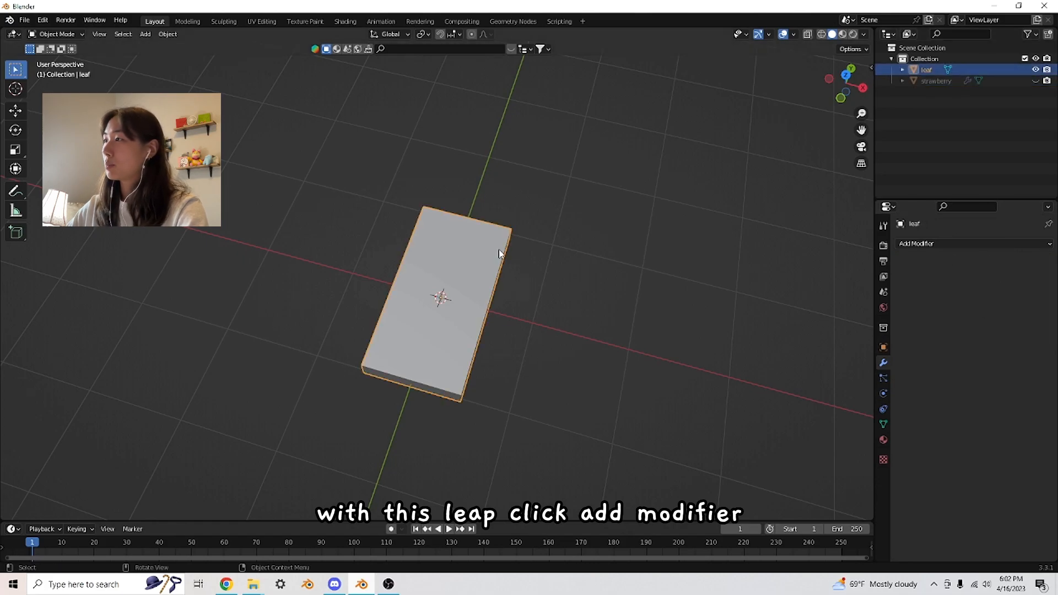
- Give the leaf a Subdivision Surface modifier and enter Edit Mode on it
{"action": "left_click", "coordinate": [917, 243]}
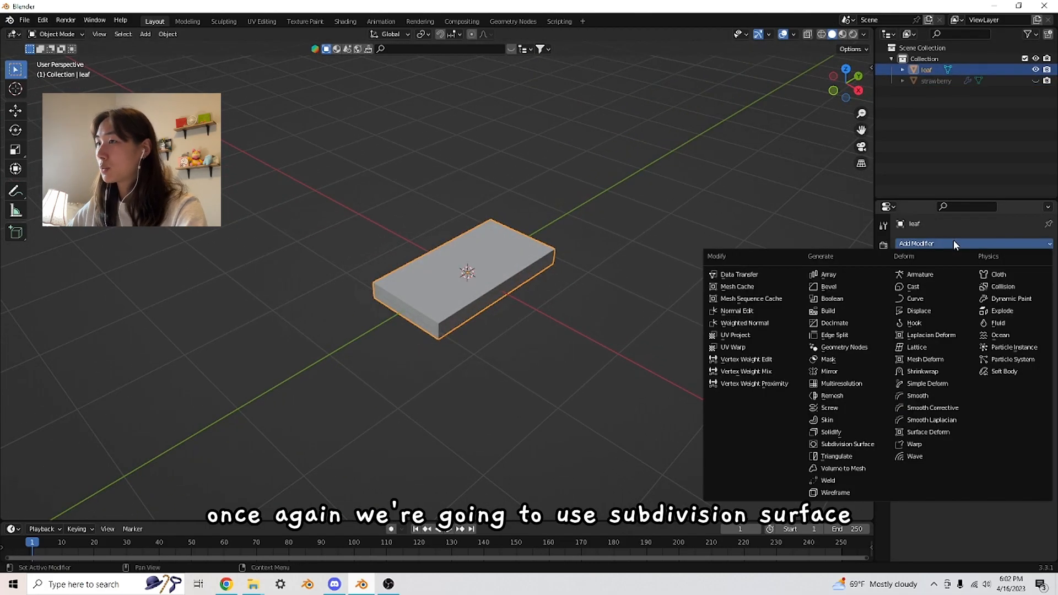
{"action": "left_click", "coordinate": [845, 444]}
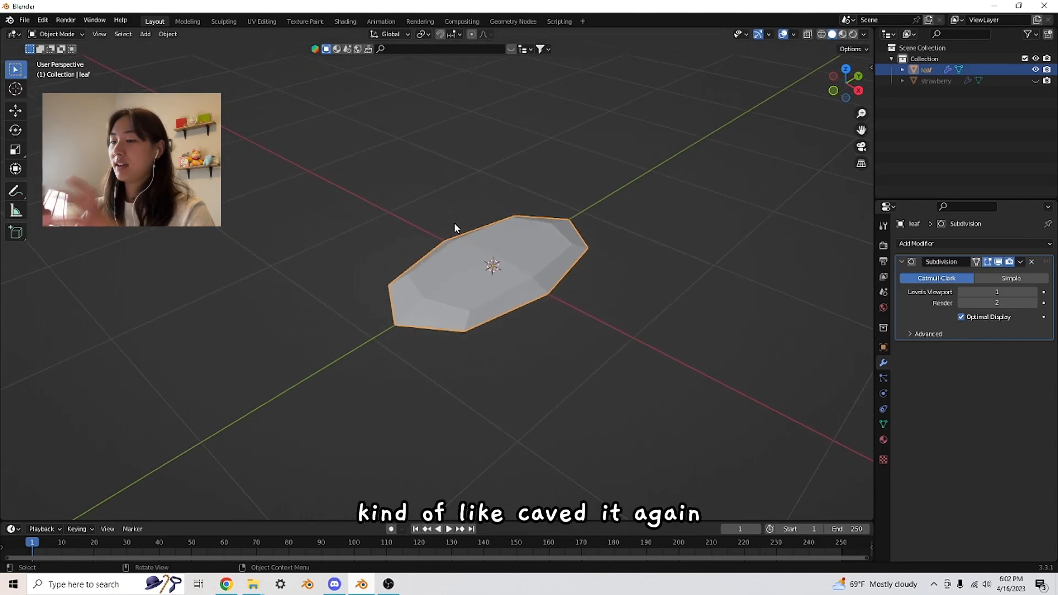
{"action": "key", "text": "Tab"}
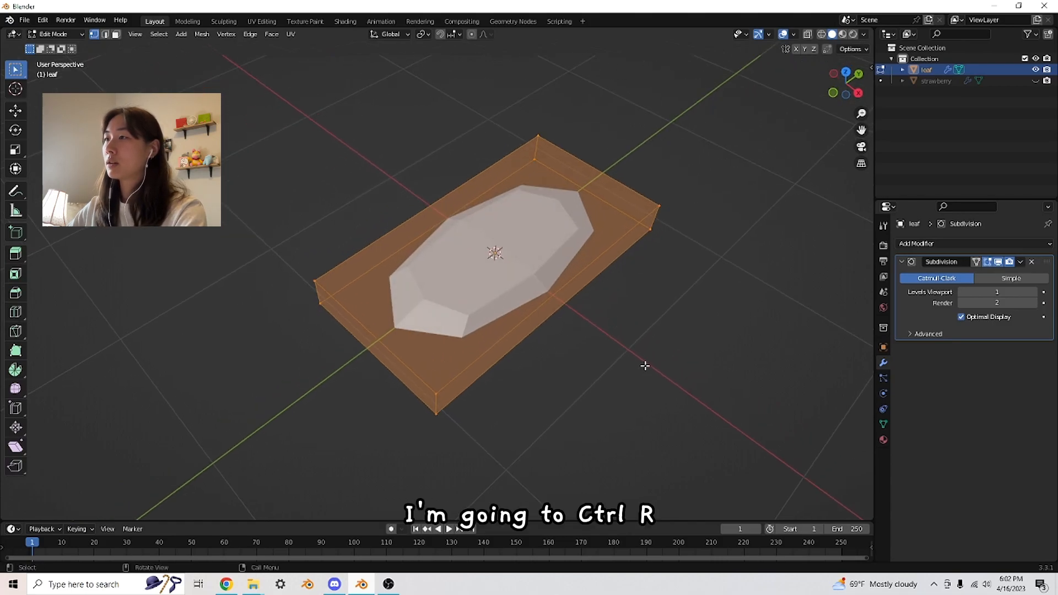
- Add loop cuts, then in top X-ray view move and scale the end edges to taper the leaf
{"action": "key", "text": "ctrl+r"}
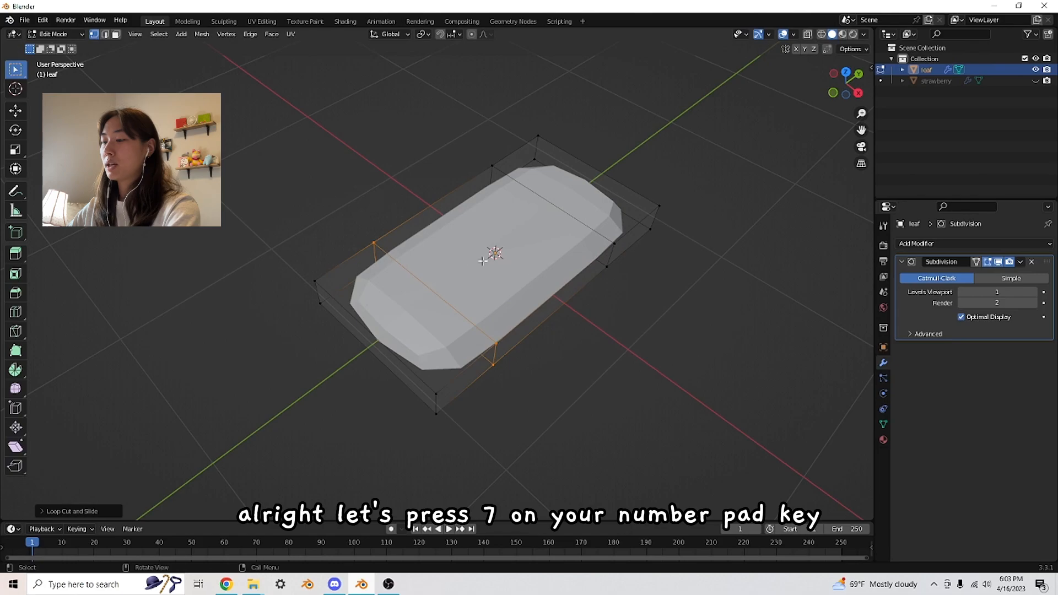
{"action": "key", "text": "7"}
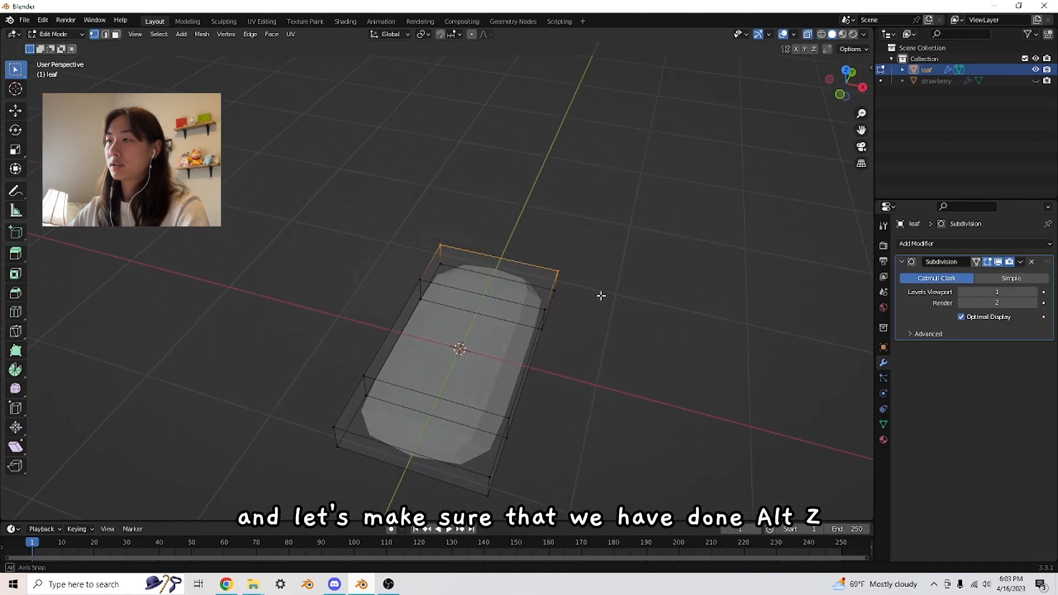
{"action": "key", "text": "alt+z"}
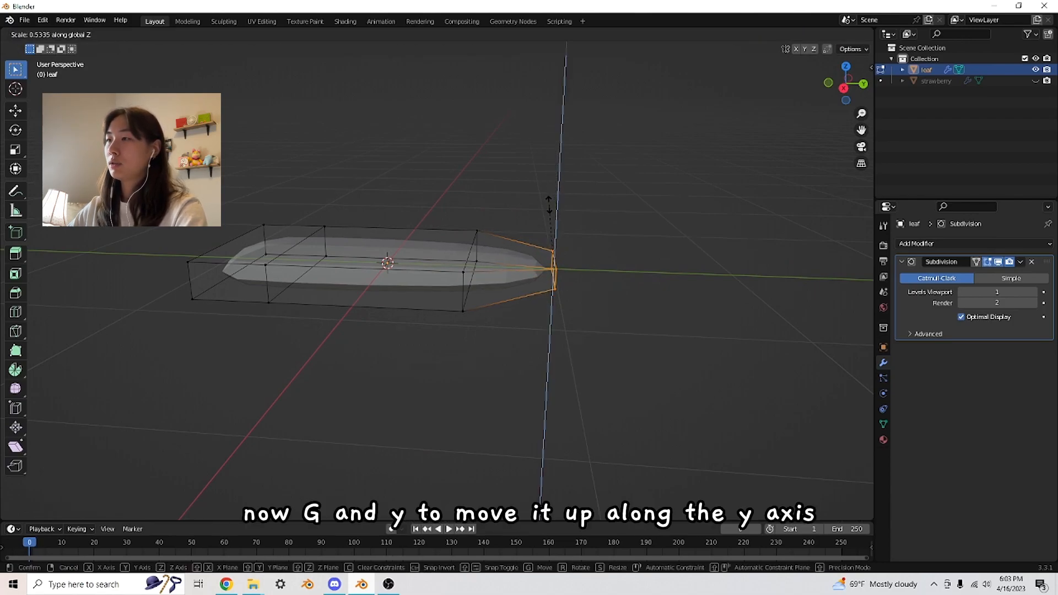
{"action": "key", "text": "g"}
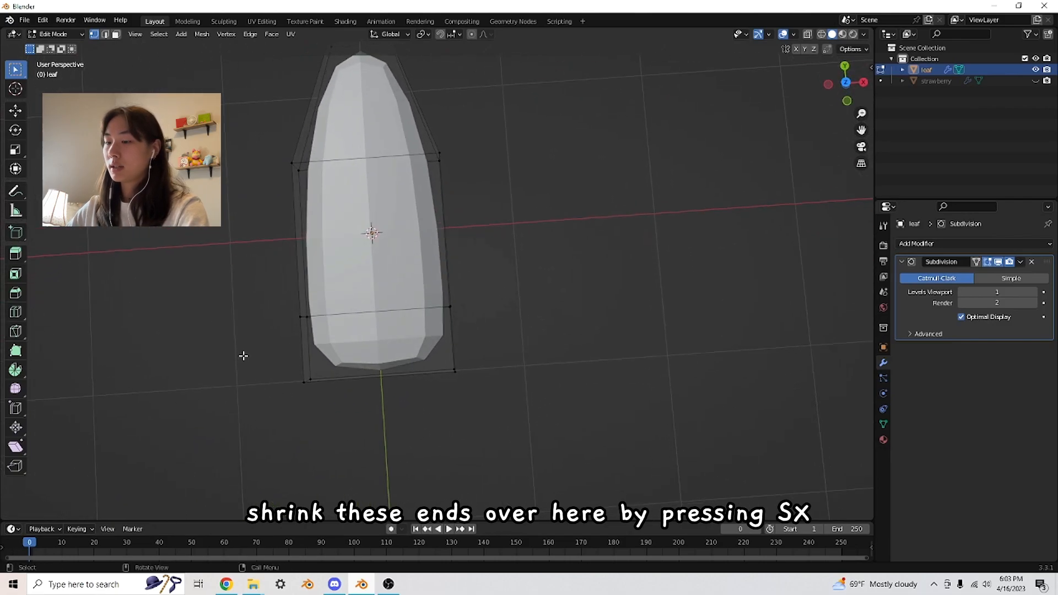
{"action": "key", "text": "s"}
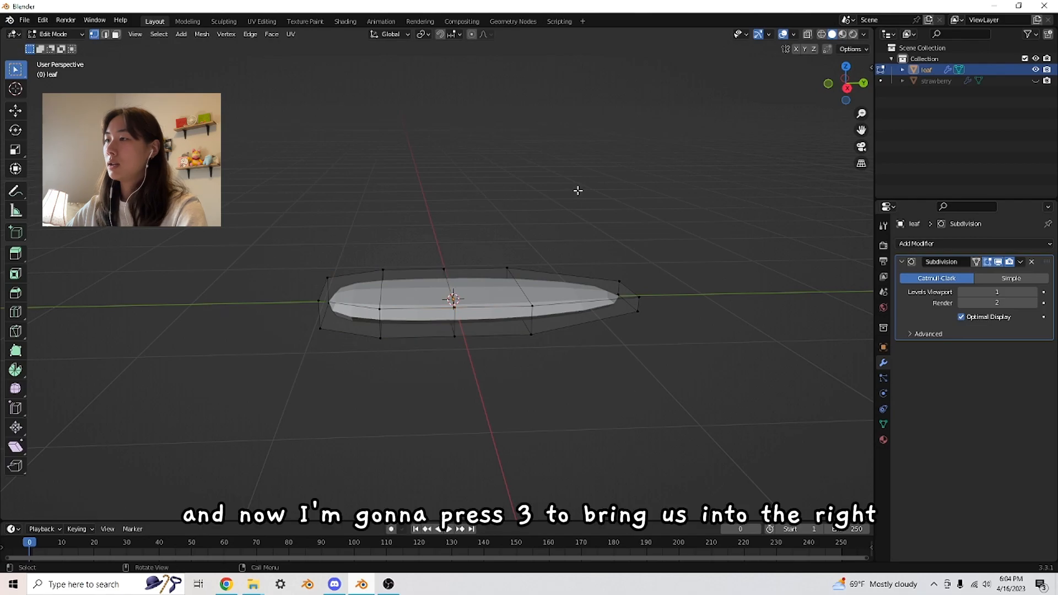
- From the side view, rotate the leaf's outer half upward to curve it, then exit Edit Mode
{"action": "key", "text": "3"}
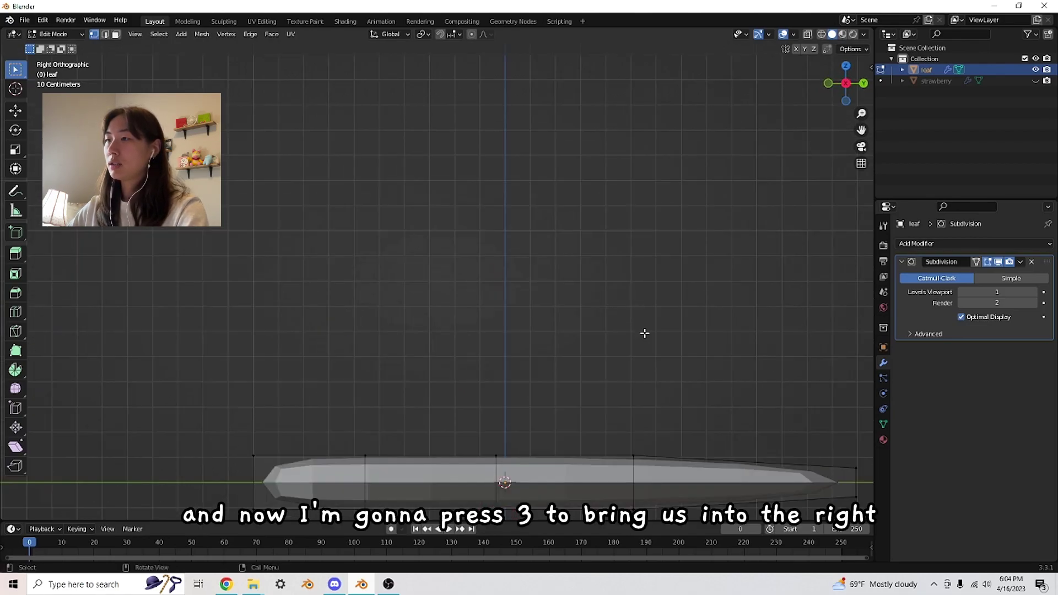
{"action": "key", "text": "3"}
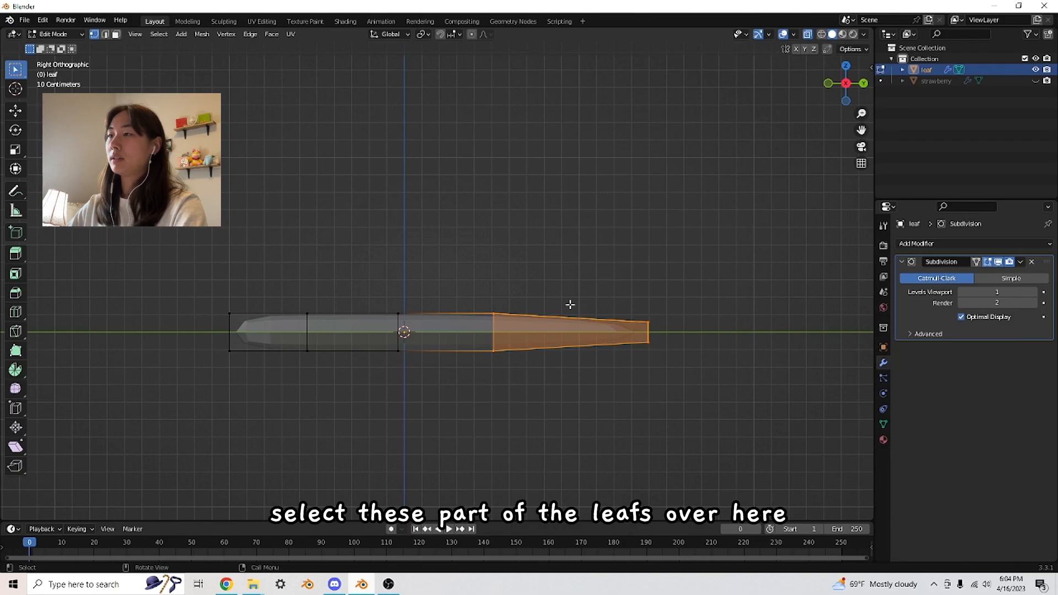
{"action": "mouse_move", "coordinate": [614, 278]}
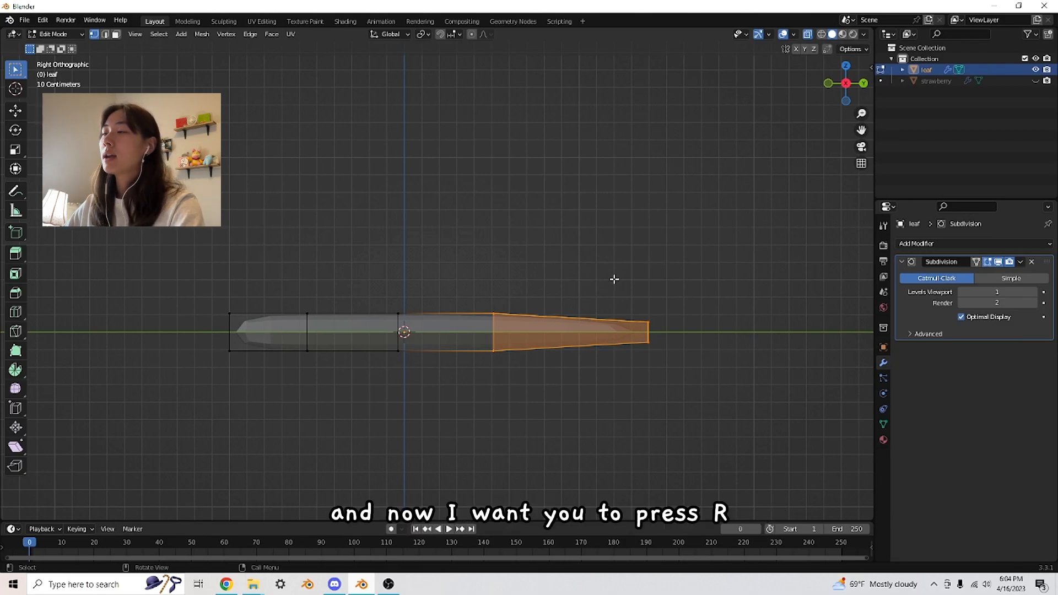
{"action": "mouse_move", "coordinate": [548, 241]}
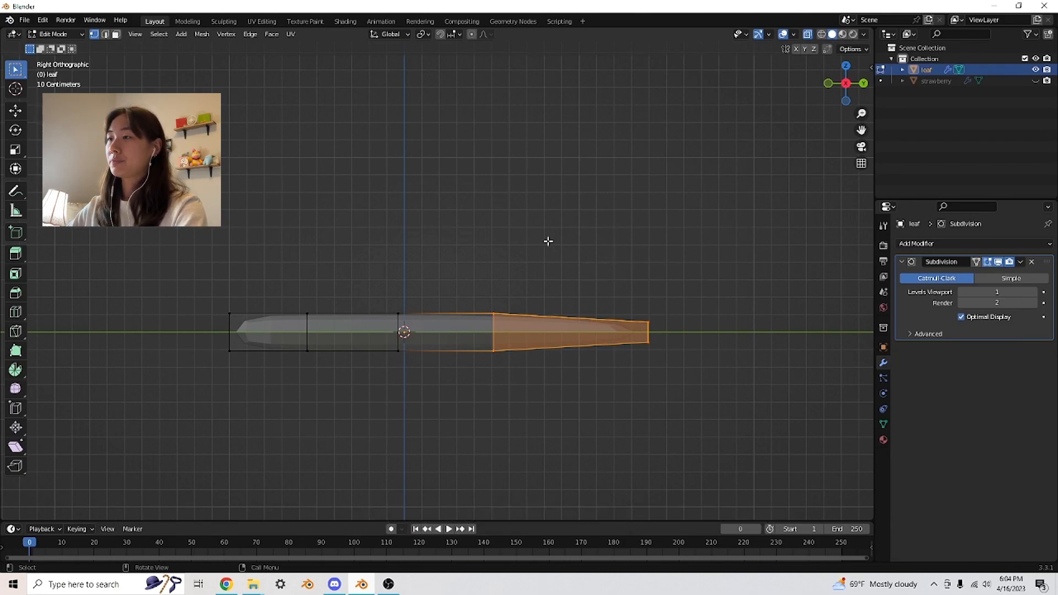
{"action": "key", "text": "r"}
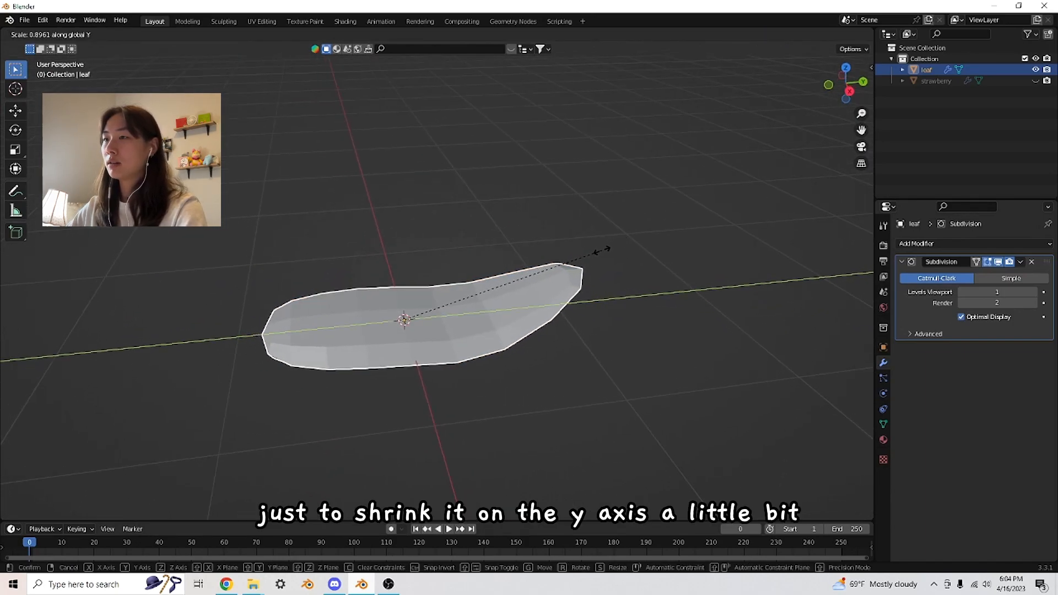
{"action": "key", "text": "Tab"}
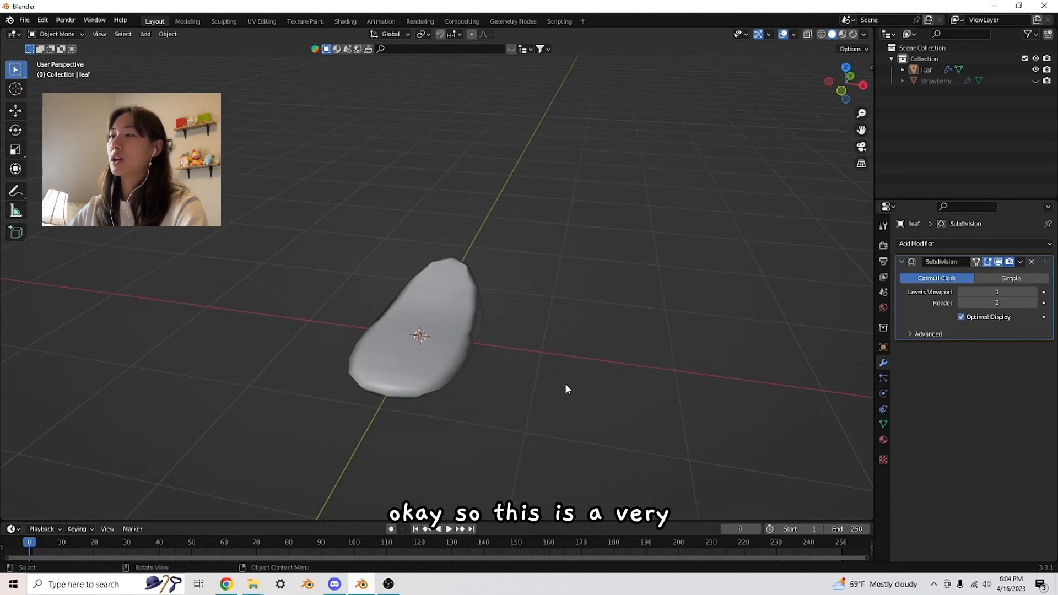
- Unhide the strawberry body, select the leaf on its top, and scale the leaf down
{"action": "left_click", "coordinate": [419, 331]}
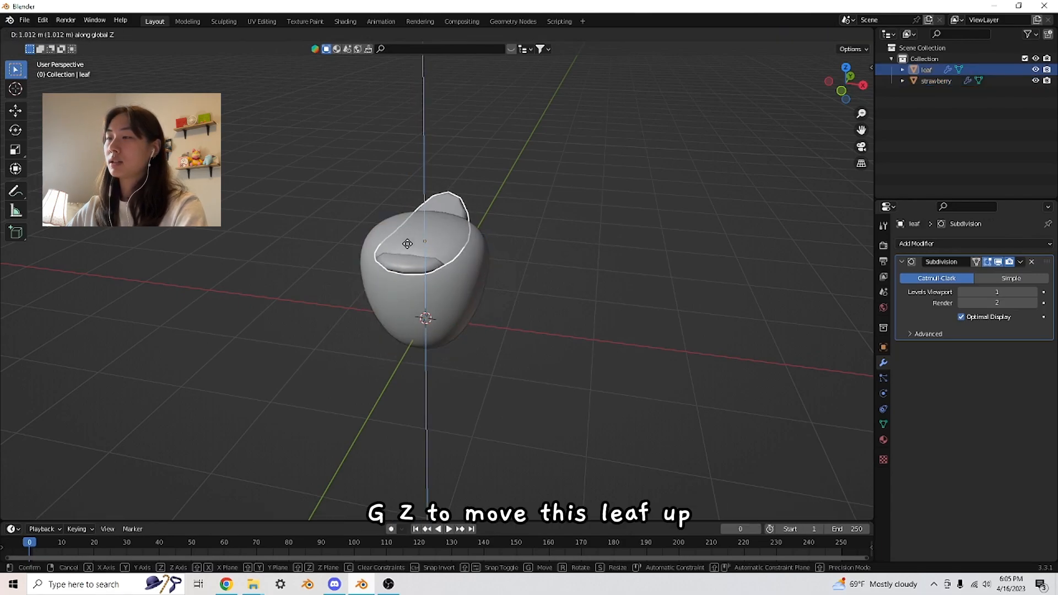
{"action": "left_click", "coordinate": [463, 253]}
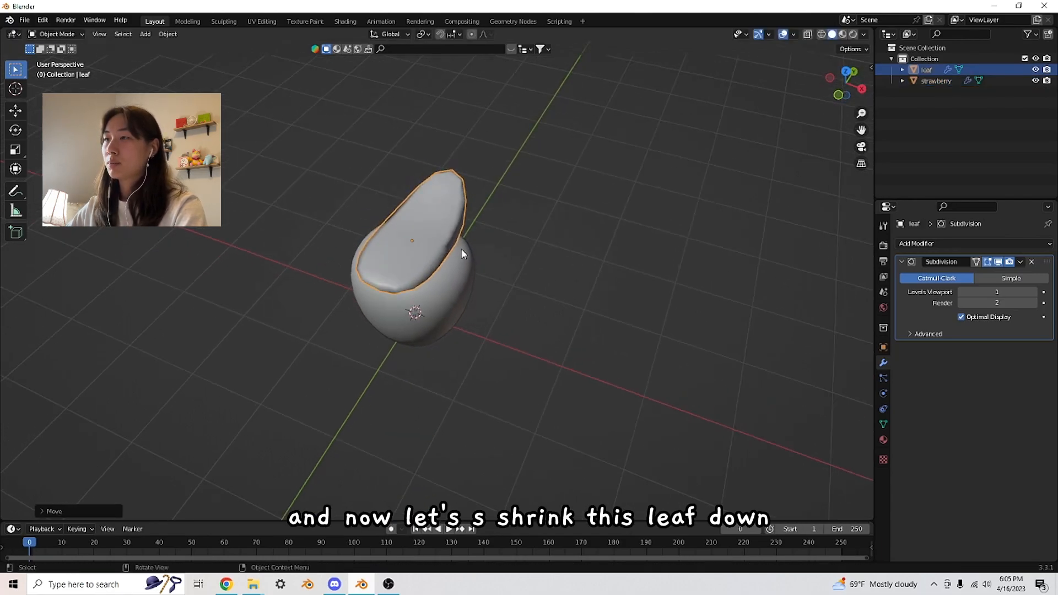
{"action": "key", "text": "s"}
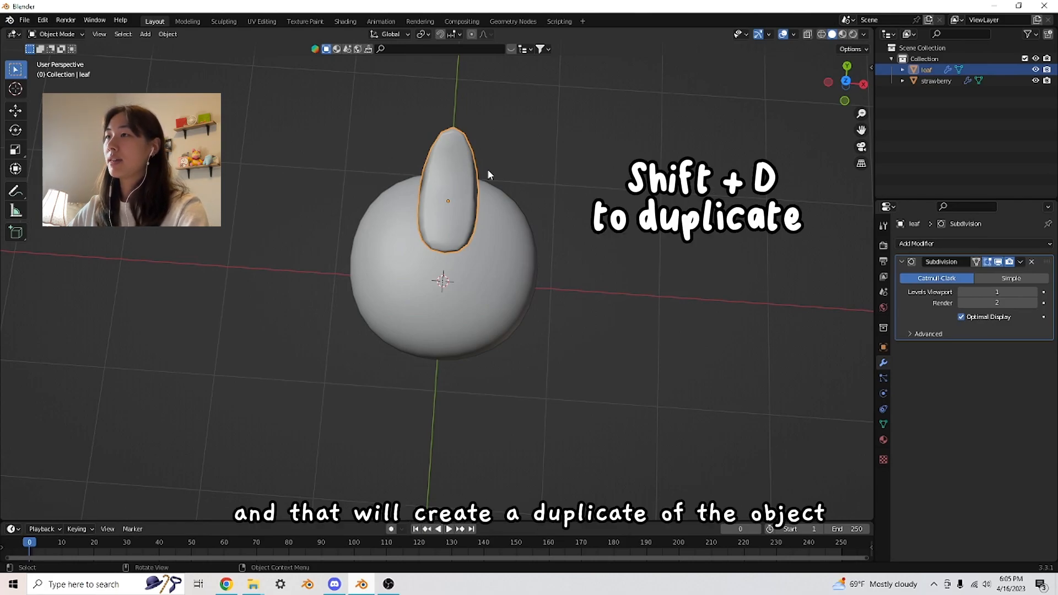
- Duplicate the leaf as leaf.001, check it from the top view, and adjust its height
{"action": "key", "text": "shift+d"}
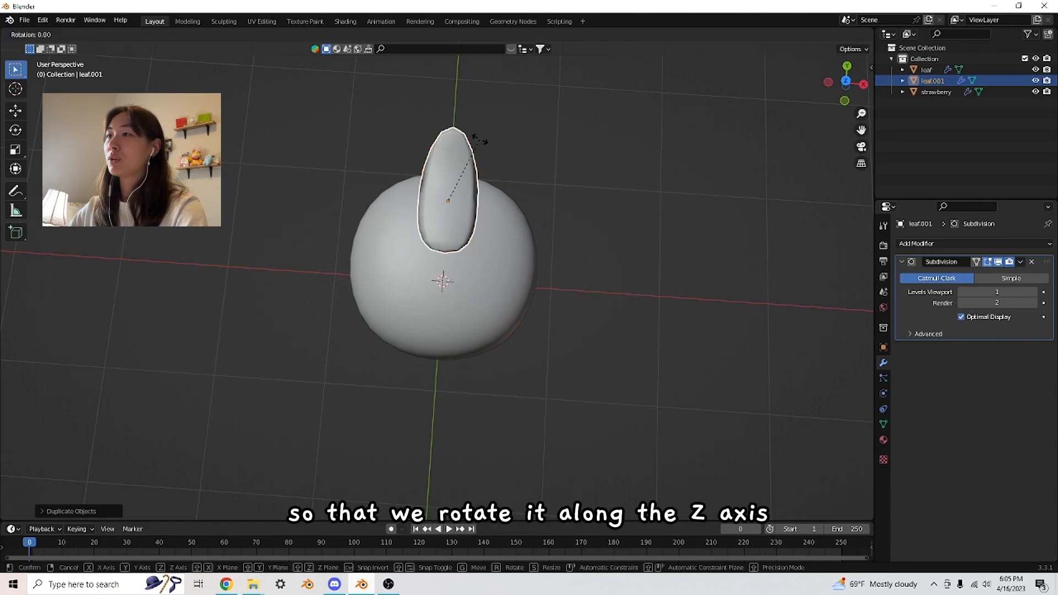
{"action": "mouse_move", "coordinate": [547, 152]}
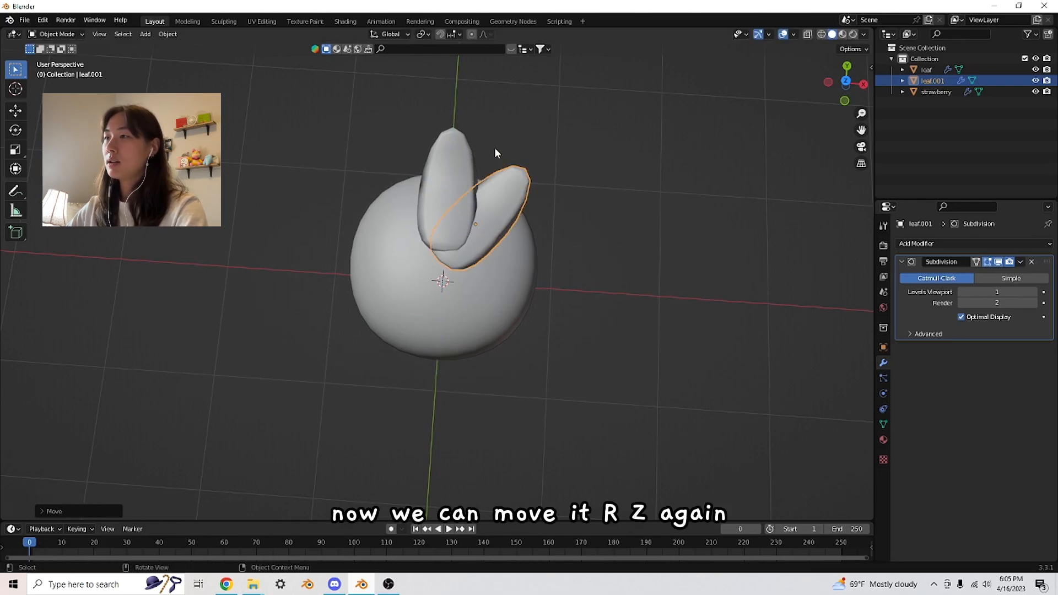
{"action": "key", "text": "7"}
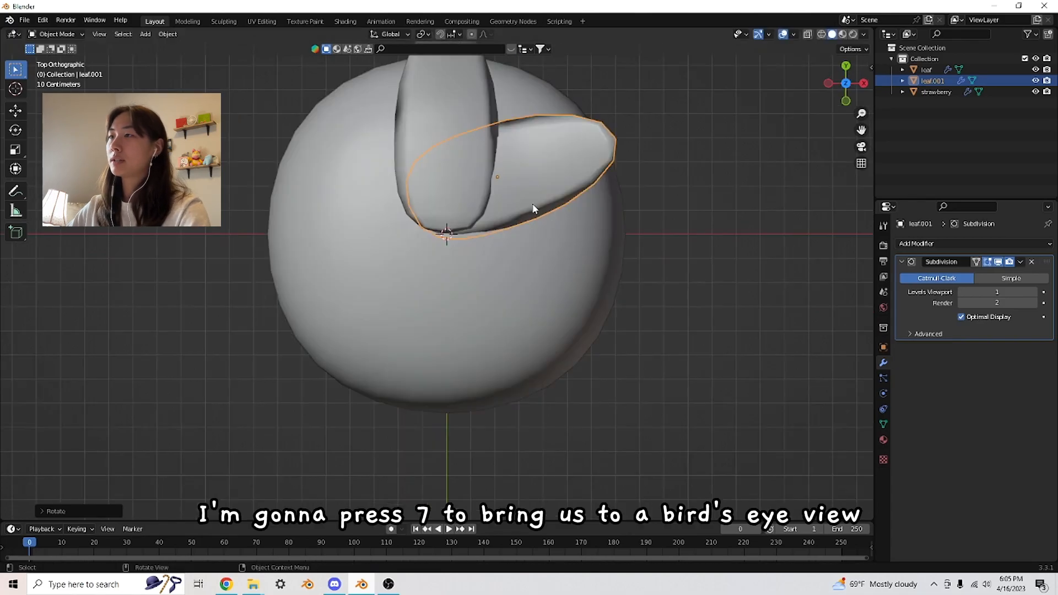
{"action": "key", "text": "7"}
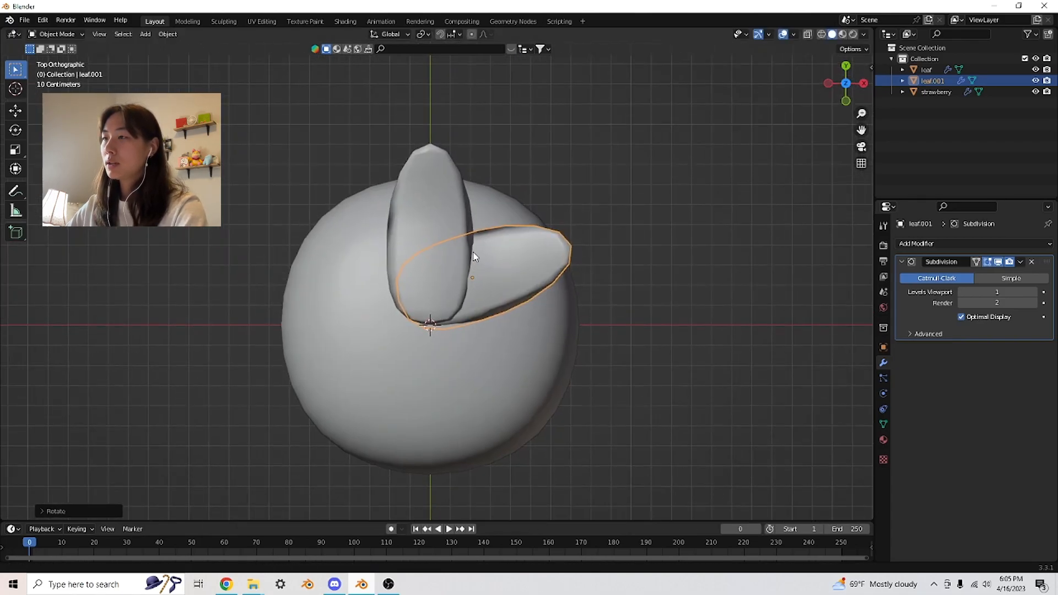
{"action": "key", "text": "g"}
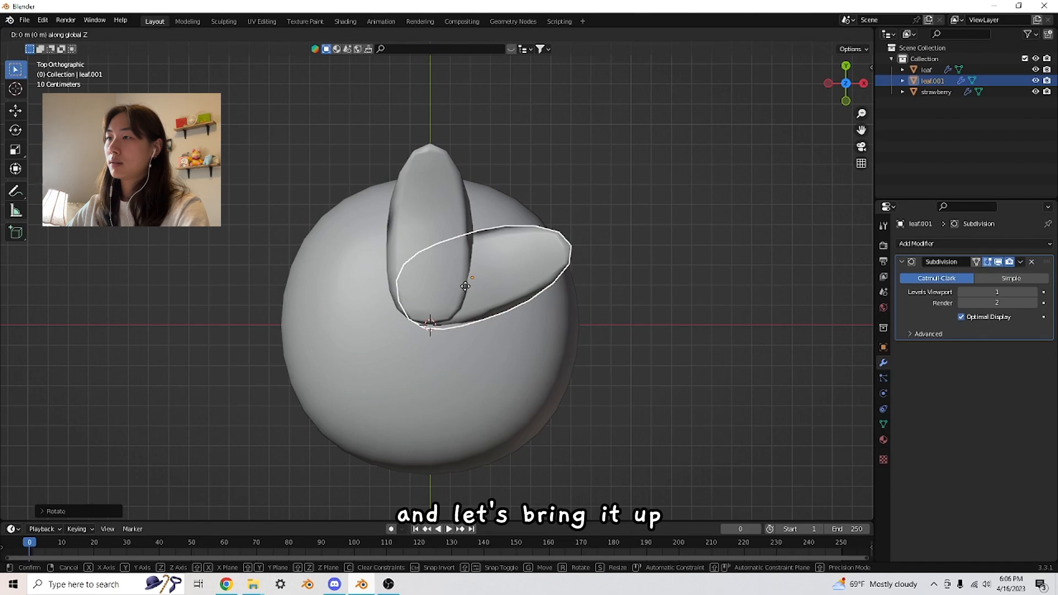
{"action": "mouse_move", "coordinate": [464, 309]}
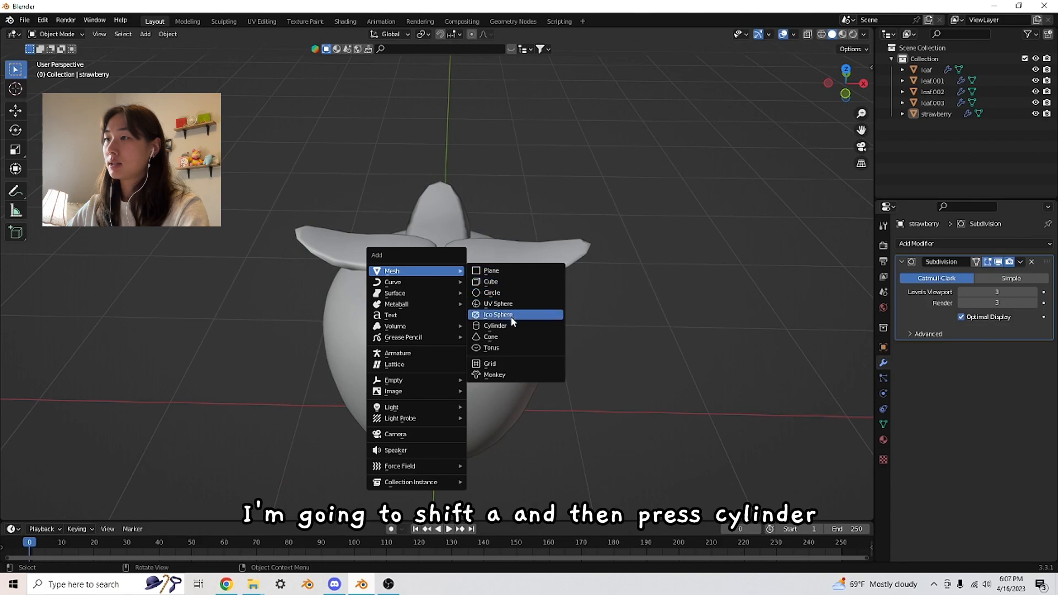
- Add a cylinder and scale it into a flat disc over the leaves' centre
{"action": "left_click", "coordinate": [495, 325]}
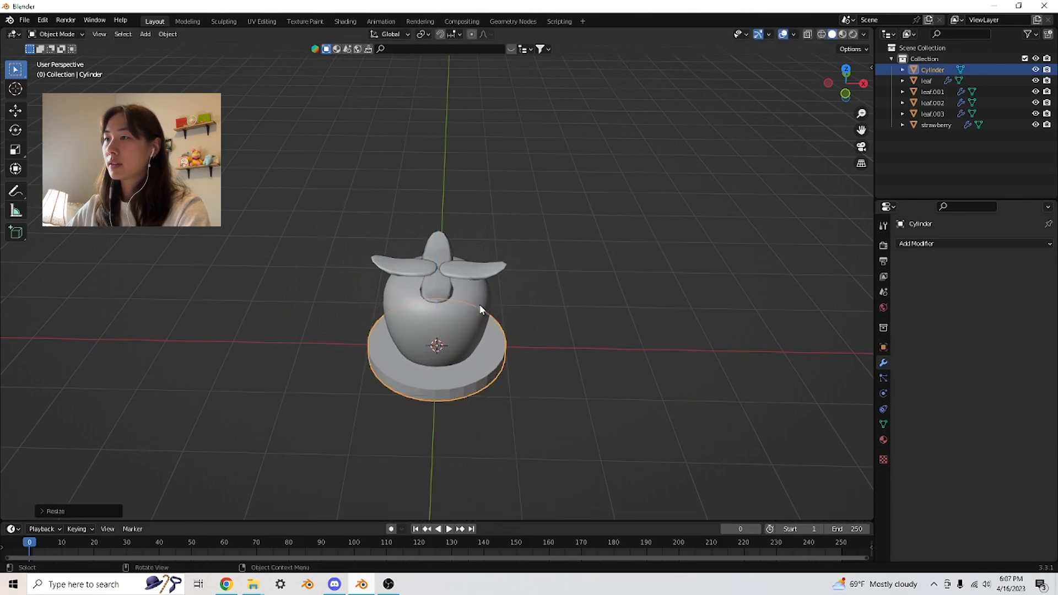
{"action": "key", "text": "s"}
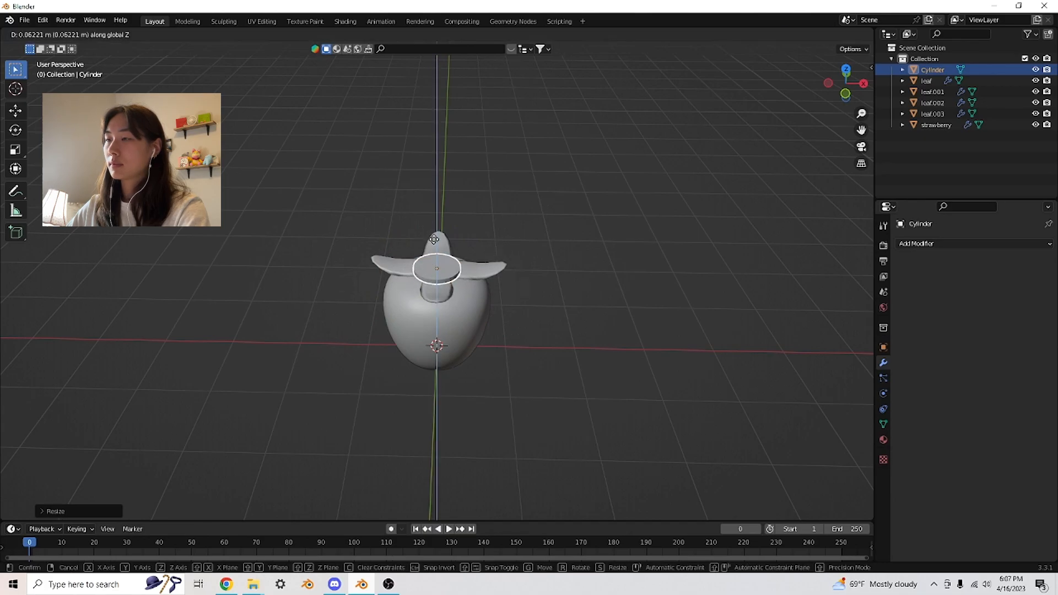
{"action": "left_click", "coordinate": [436, 270]}
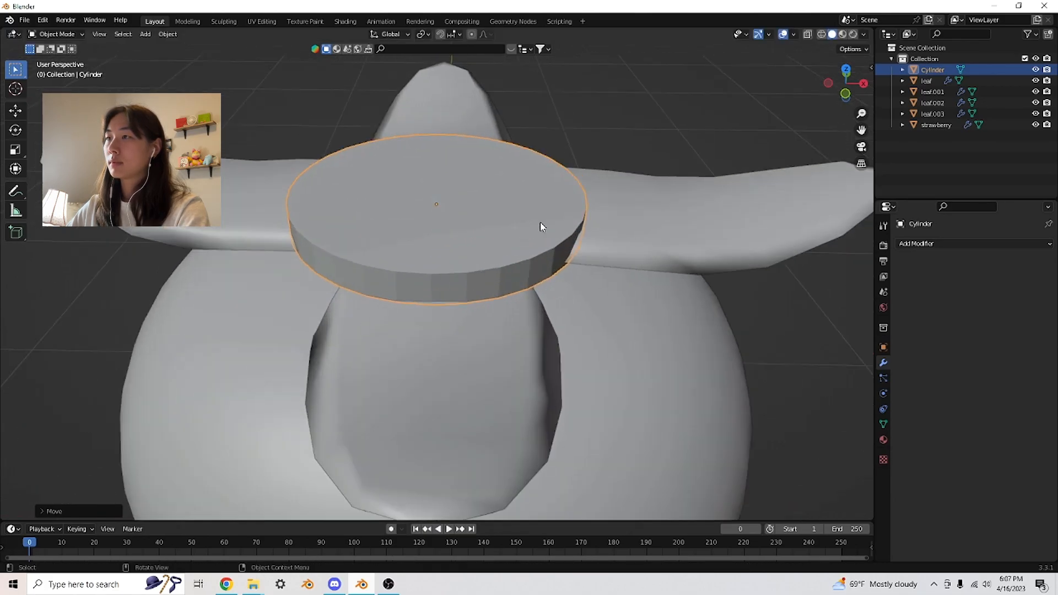
{"action": "key", "text": "s"}
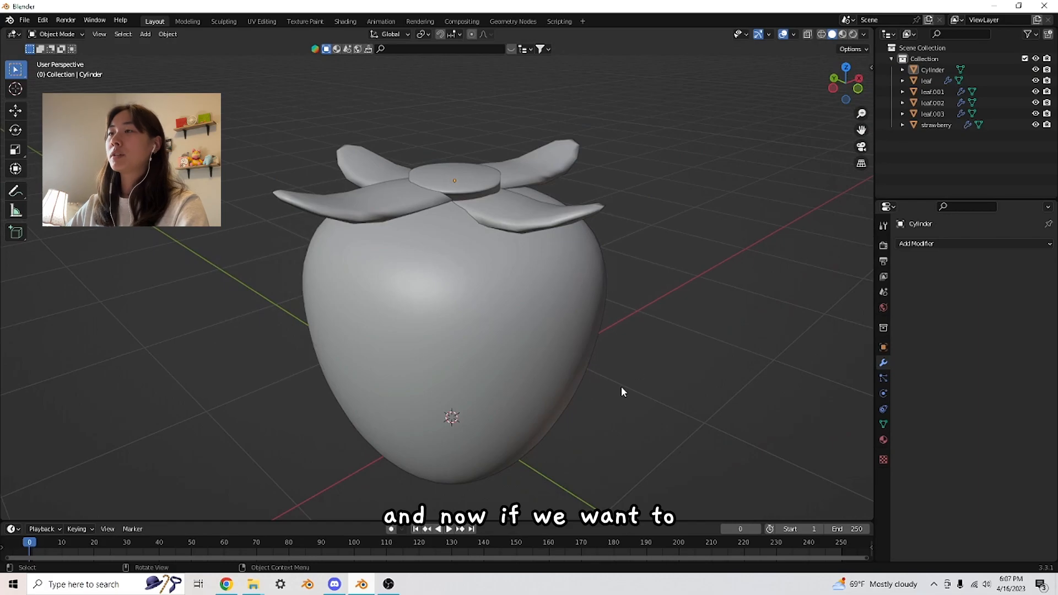
{"action": "scroll", "scroll_direction": "down", "scroll_amount": 3}
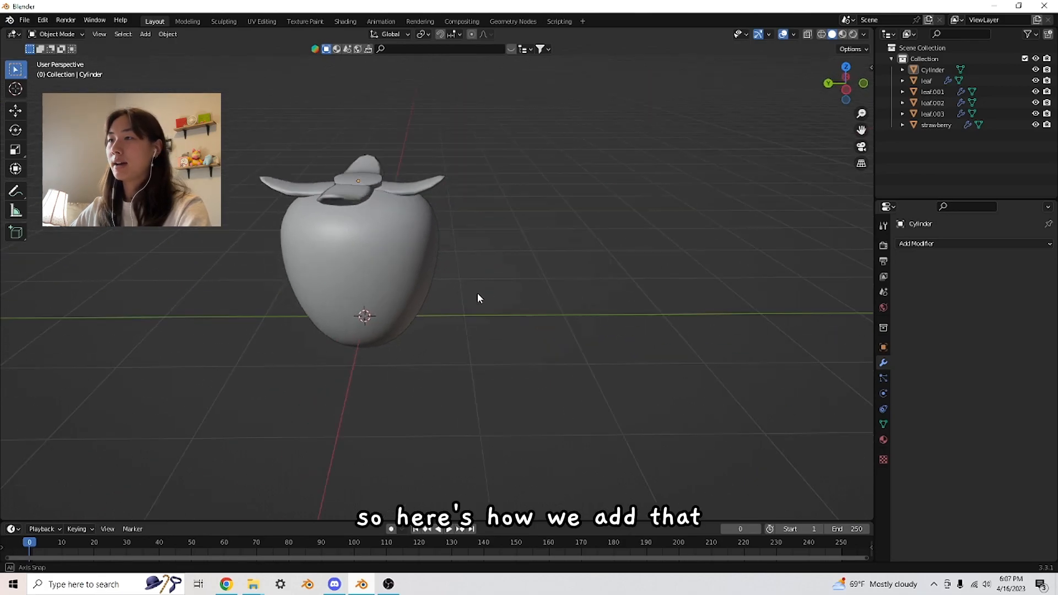
- Add a UV sphere, move it beside the strawberry, and flatten and shrink it into an oval seed
{"action": "key", "text": "shift+a"}
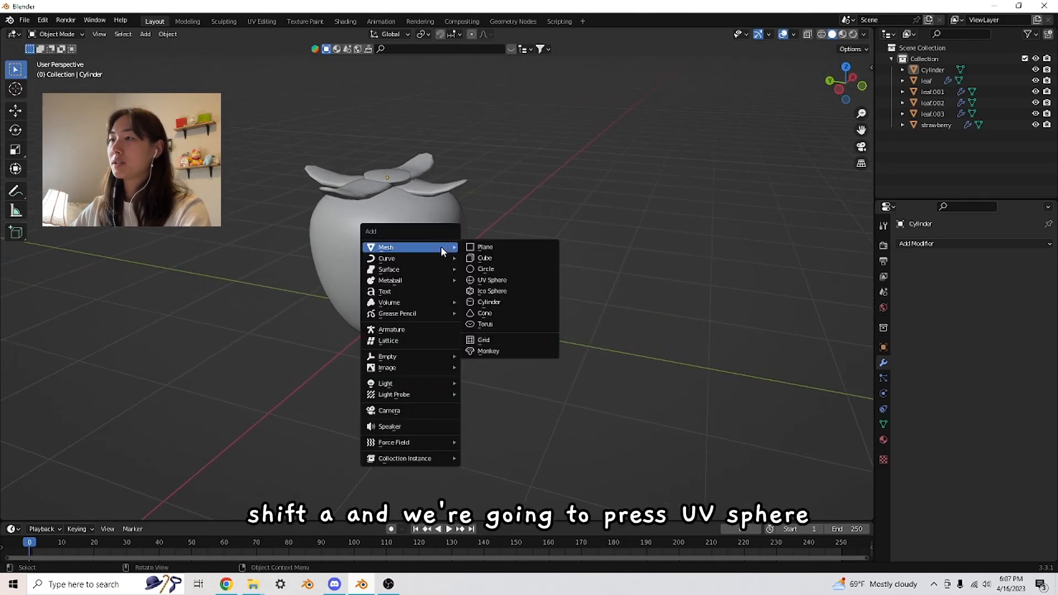
{"action": "left_click", "coordinate": [491, 279]}
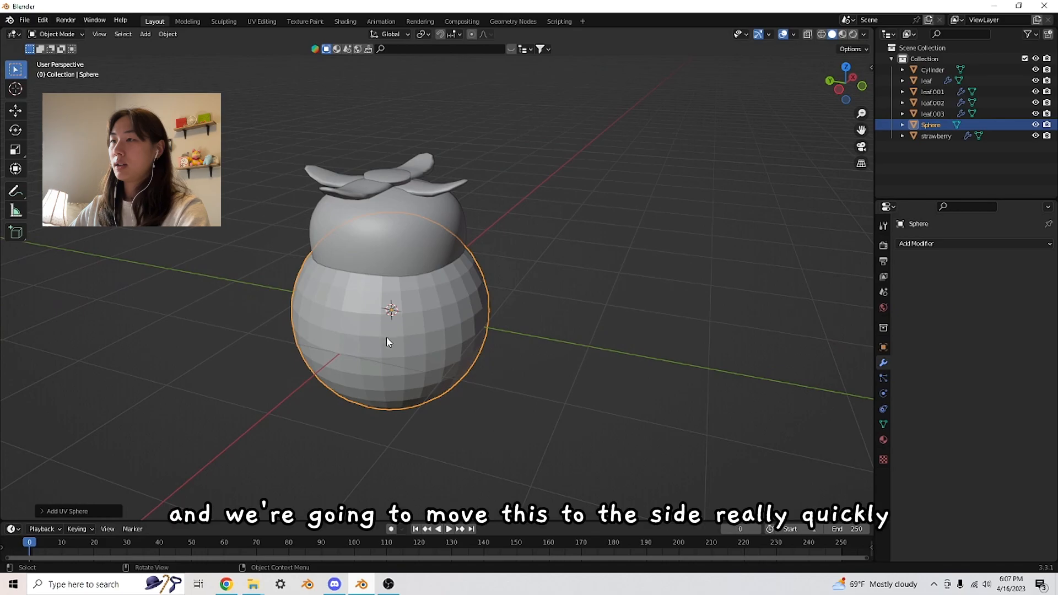
{"action": "key", "text": "g"}
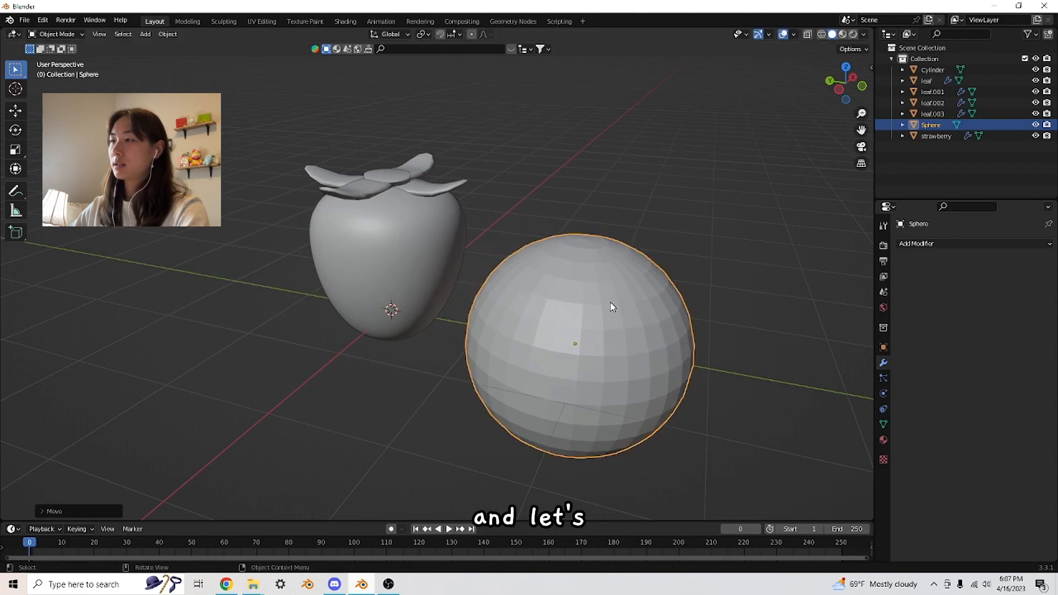
{"action": "key", "text": "s"}
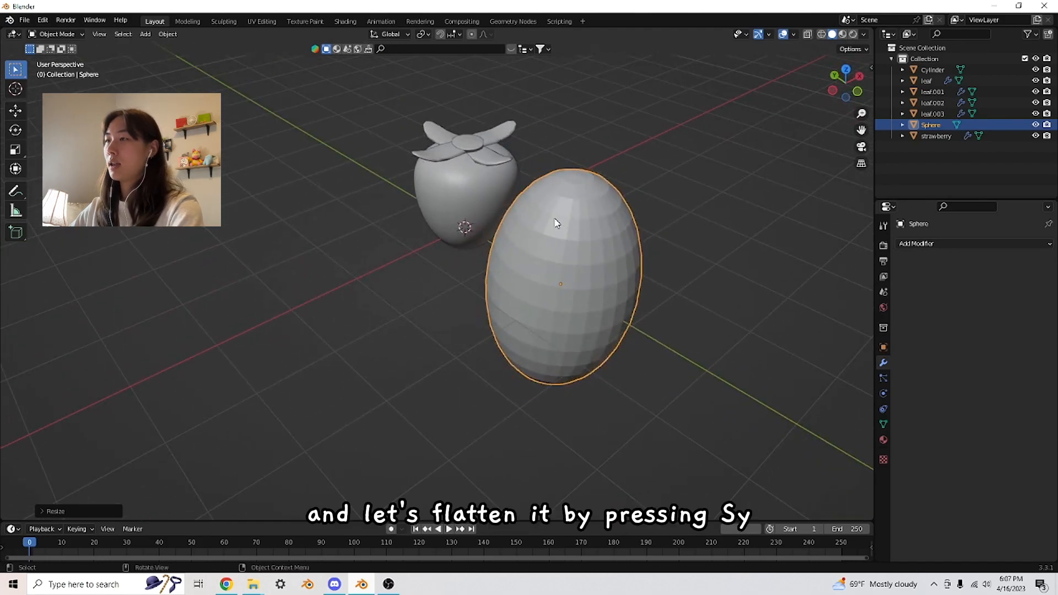
{"action": "key", "text": "s"}
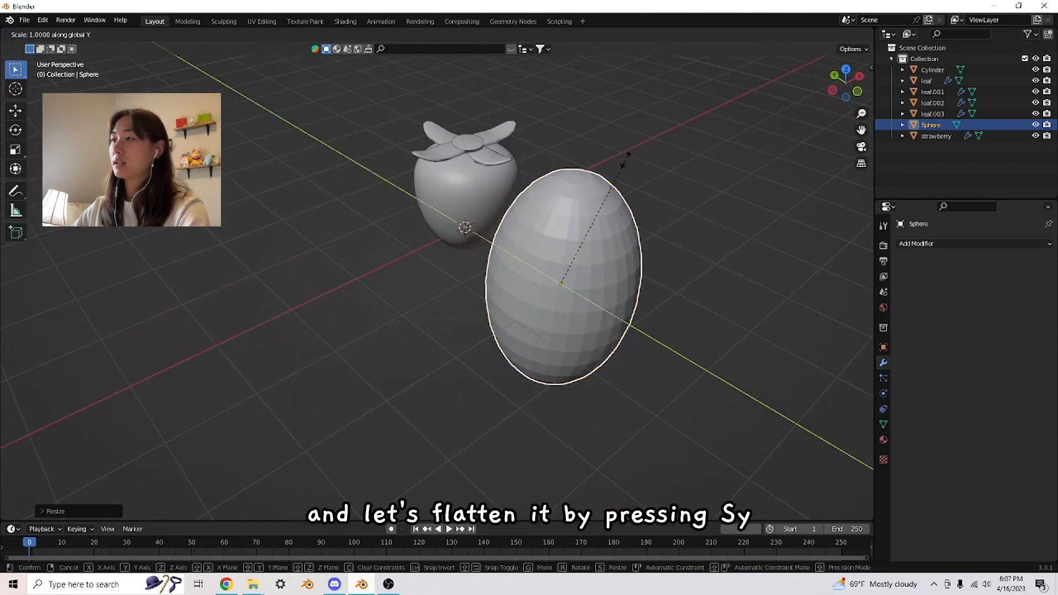
{"action": "mouse_move", "coordinate": [594, 202]}
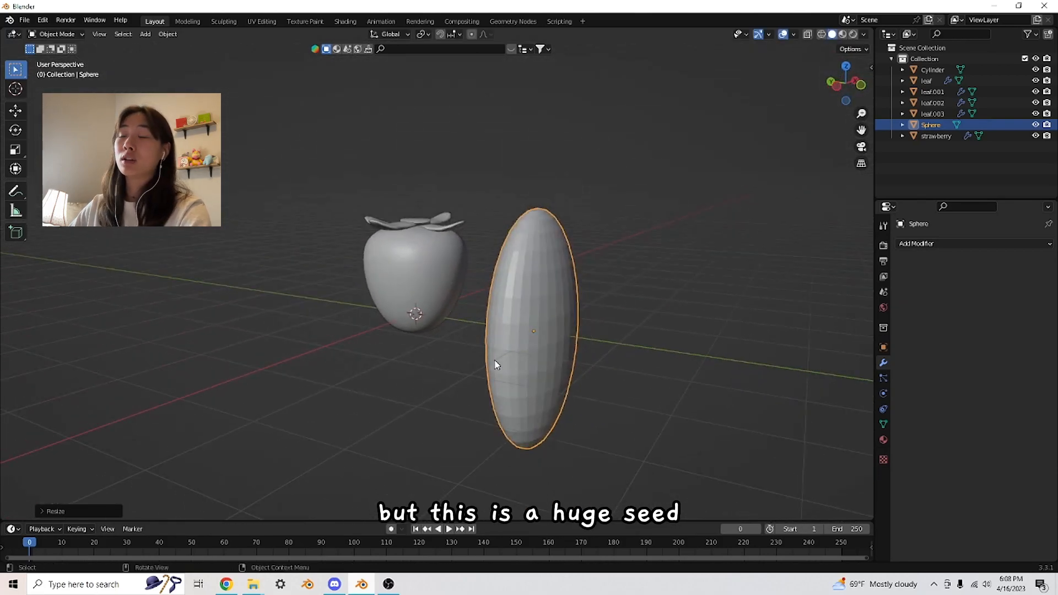
{"action": "mouse_move", "coordinate": [584, 159]}
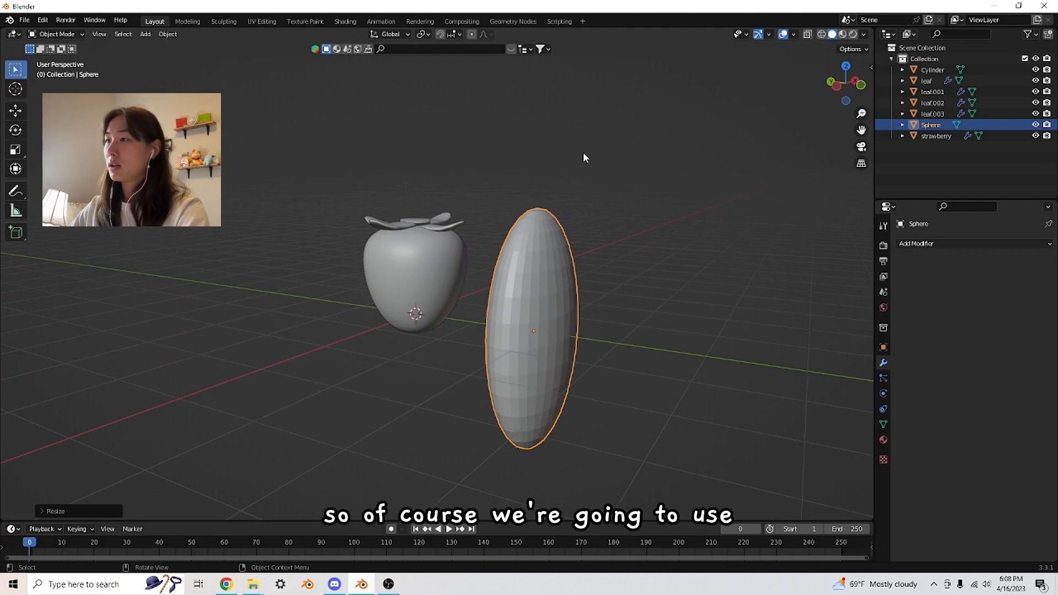
{"action": "mouse_move", "coordinate": [628, 205]}
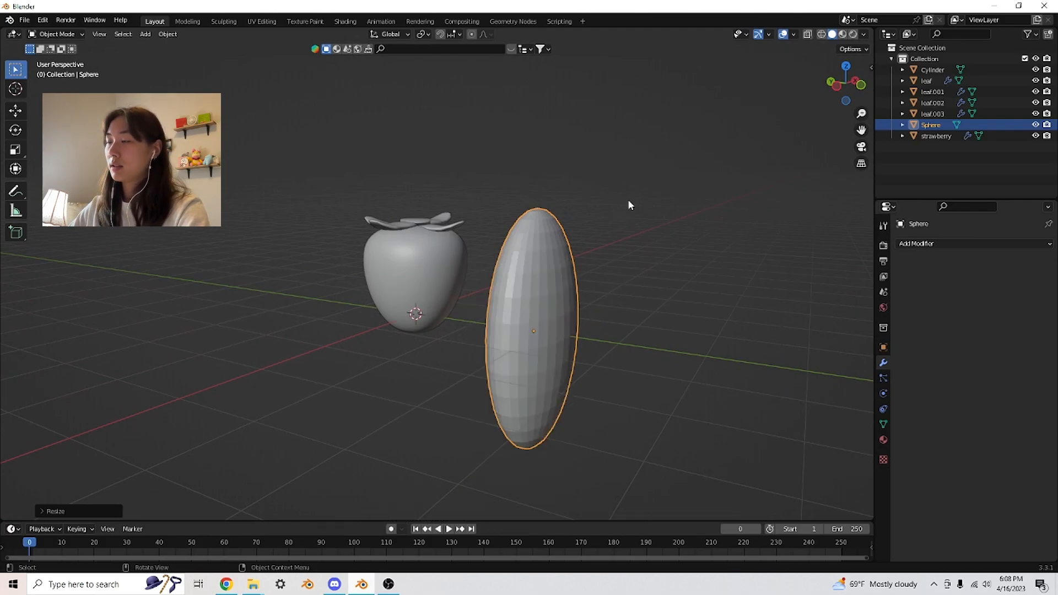
{"action": "key", "text": "s"}
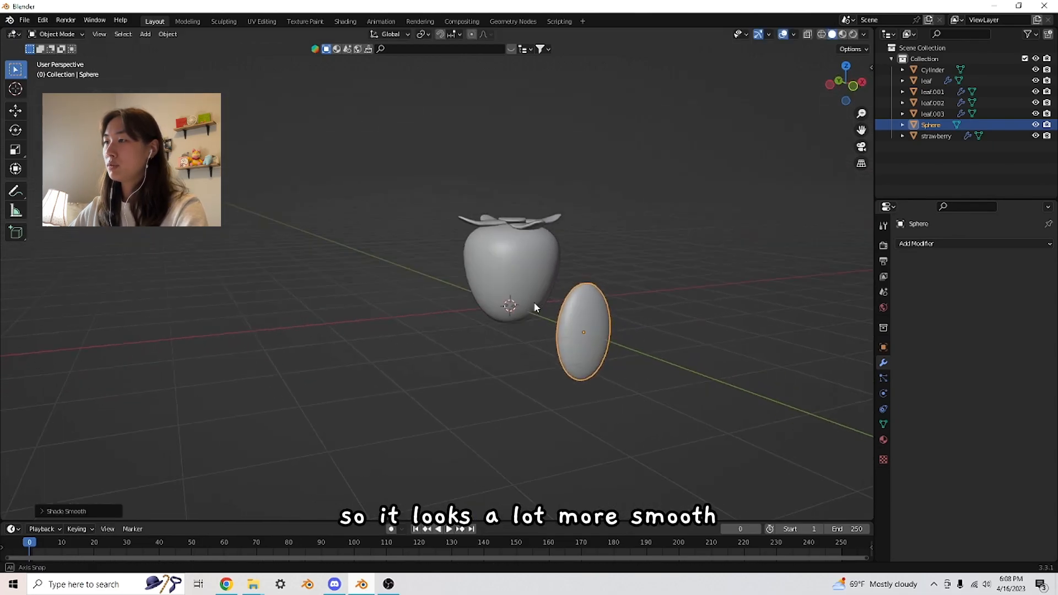
- Using side and front views, shrink the seed against the strawberry's front and tilt it
{"action": "key", "text": "s"}
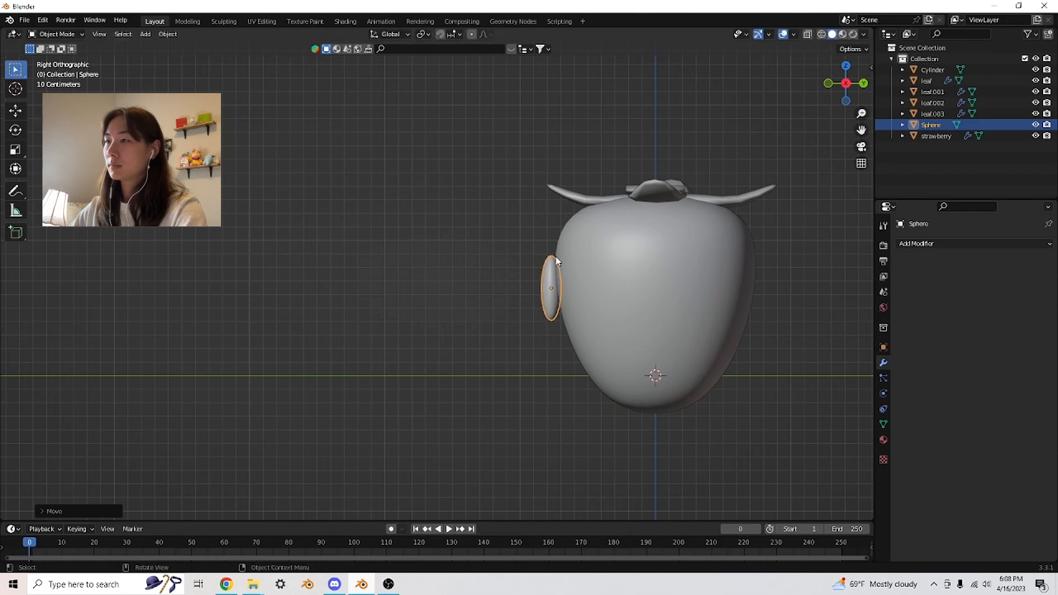
{"action": "key", "text": "1"}
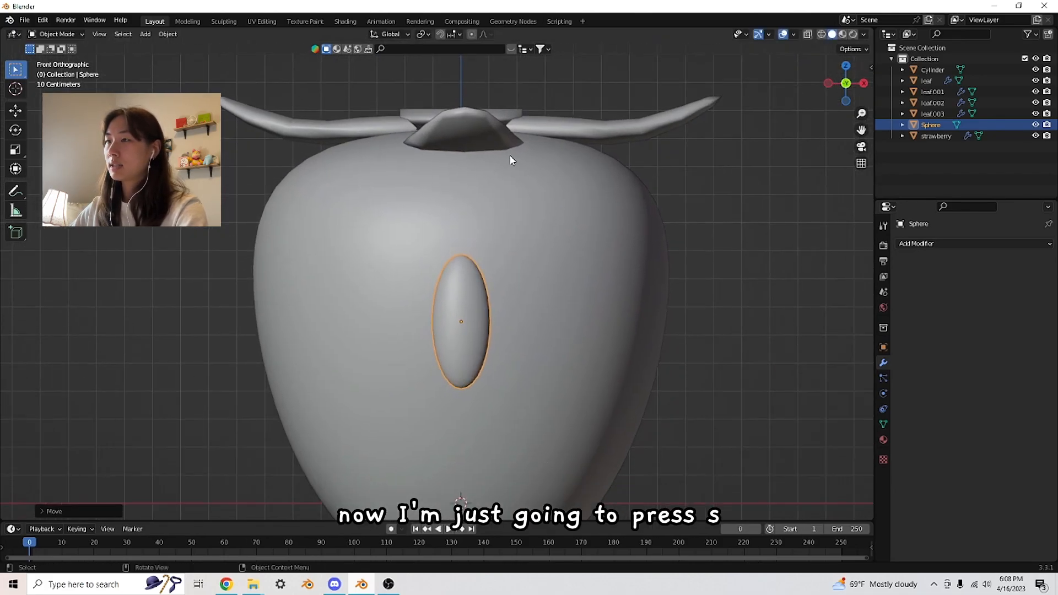
{"action": "key", "text": "s"}
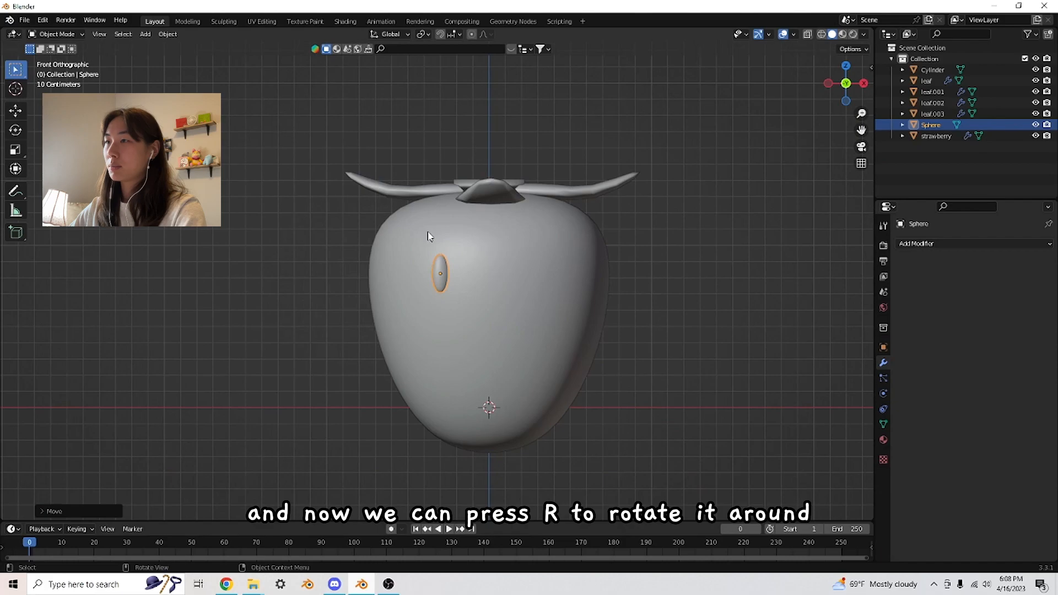
{"action": "key", "text": "r"}
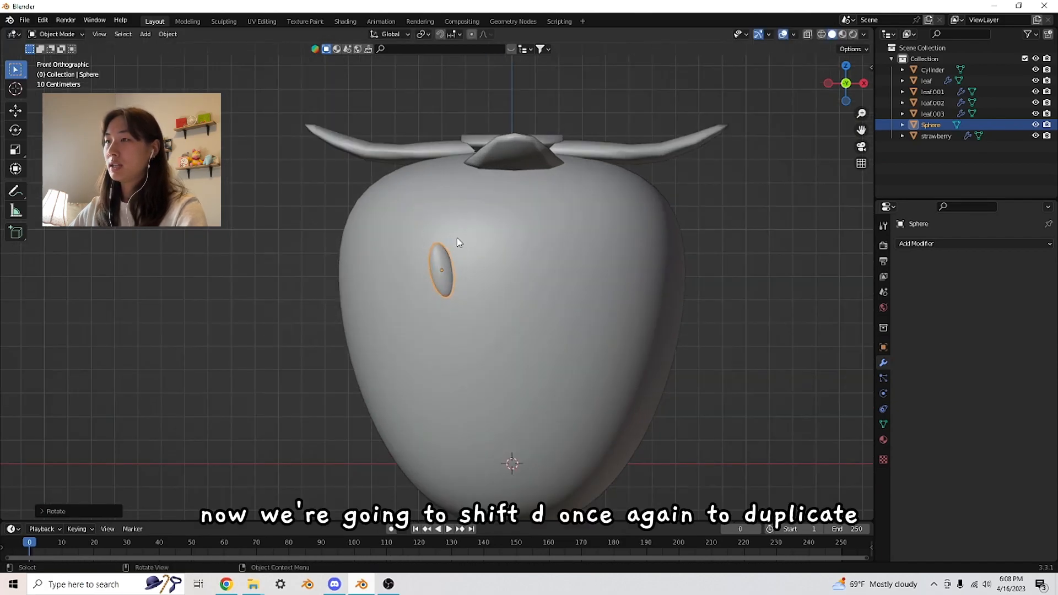
- Duplicate the seed, checking its depth from the side view with X-ray turned on
{"action": "key", "text": "shift+d"}
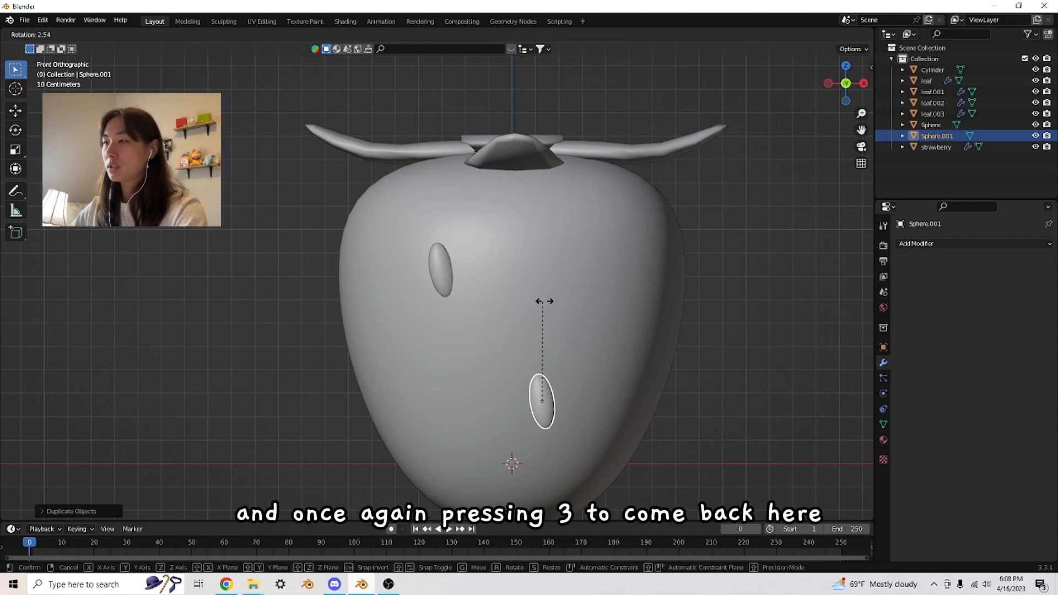
{"action": "key", "text": "3"}
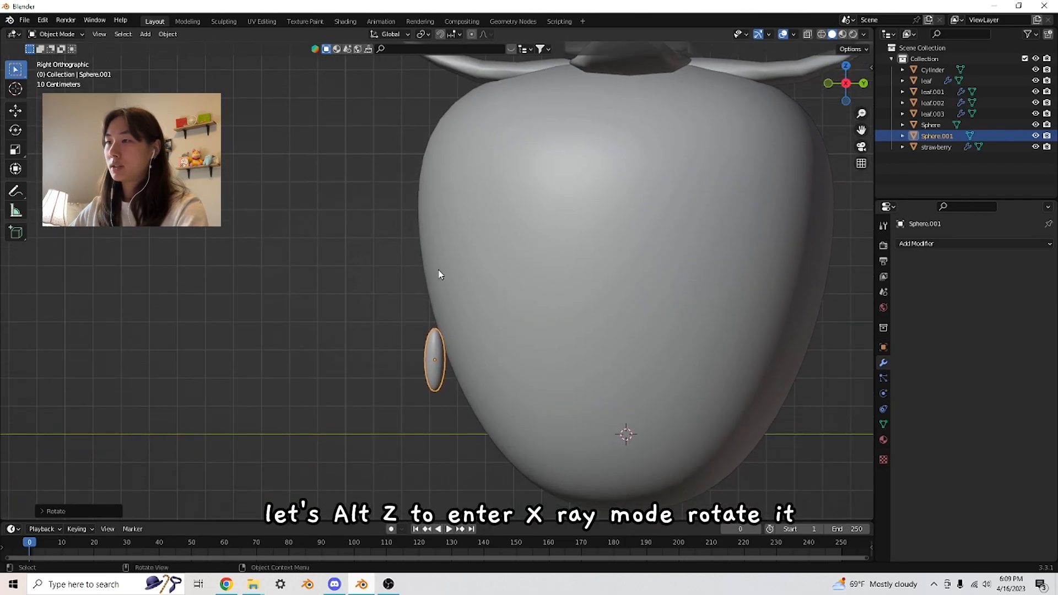
{"action": "key", "text": "alt+z"}
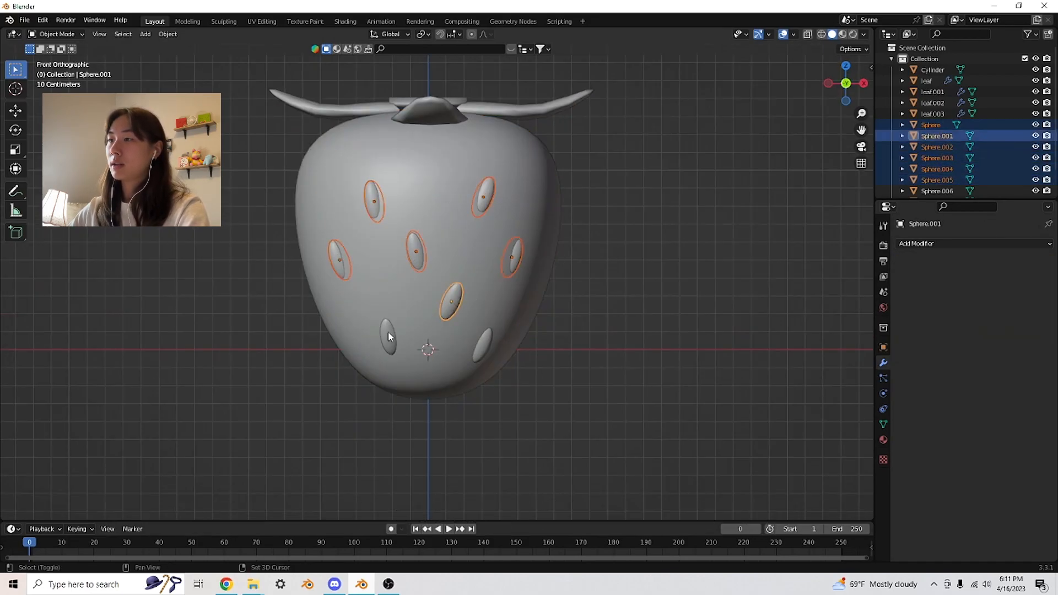
- Select all front seeds, duplicate them, rotate the copies around Z, then view from the top
{"action": "left_click", "coordinate": [480, 341]}
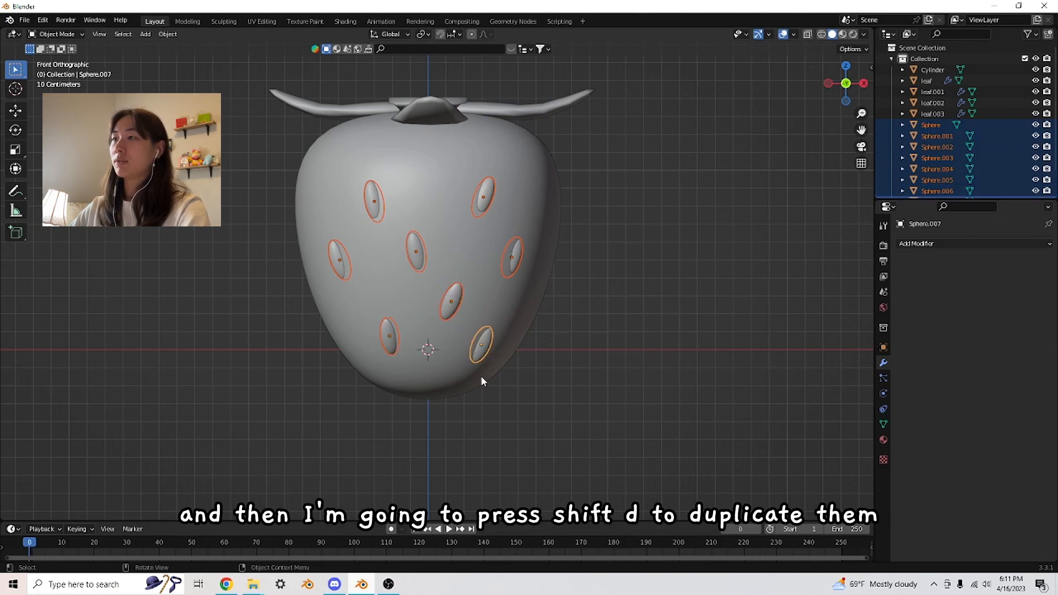
{"action": "key", "text": "shift+d"}
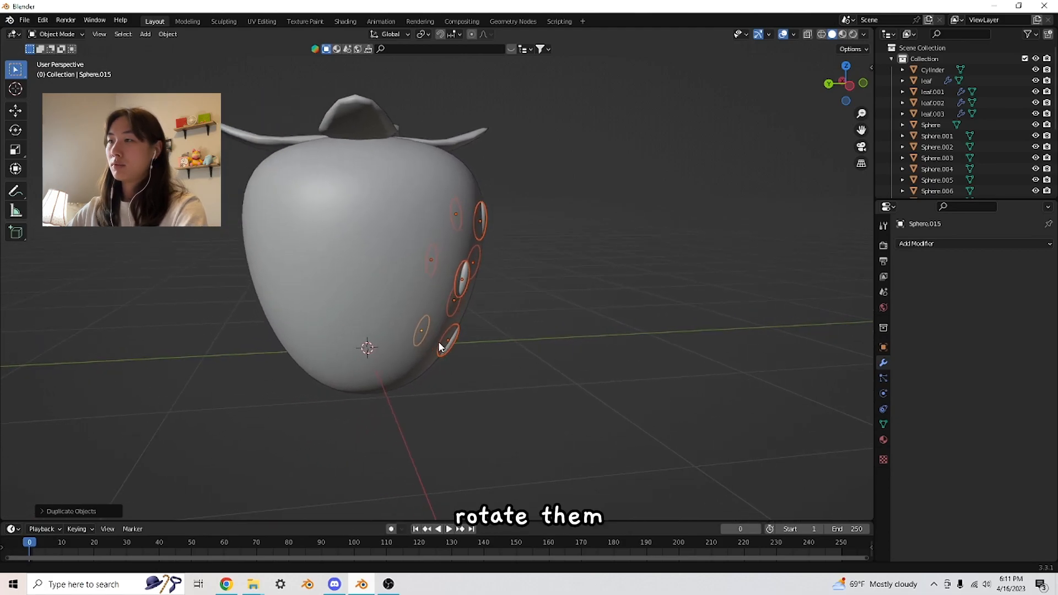
{"action": "key", "text": "r"}
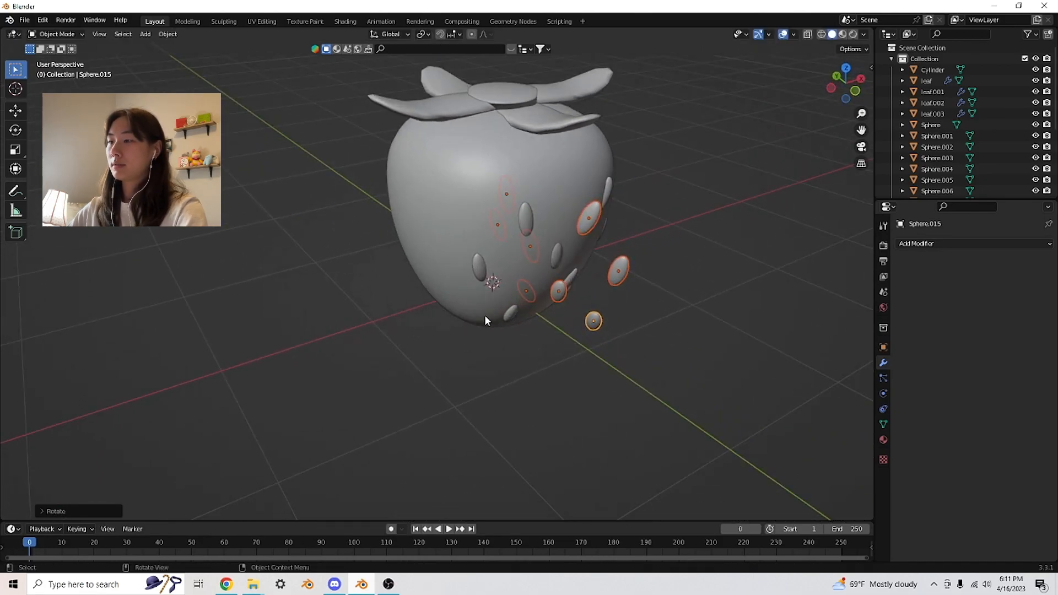
{"action": "key", "text": "g"}
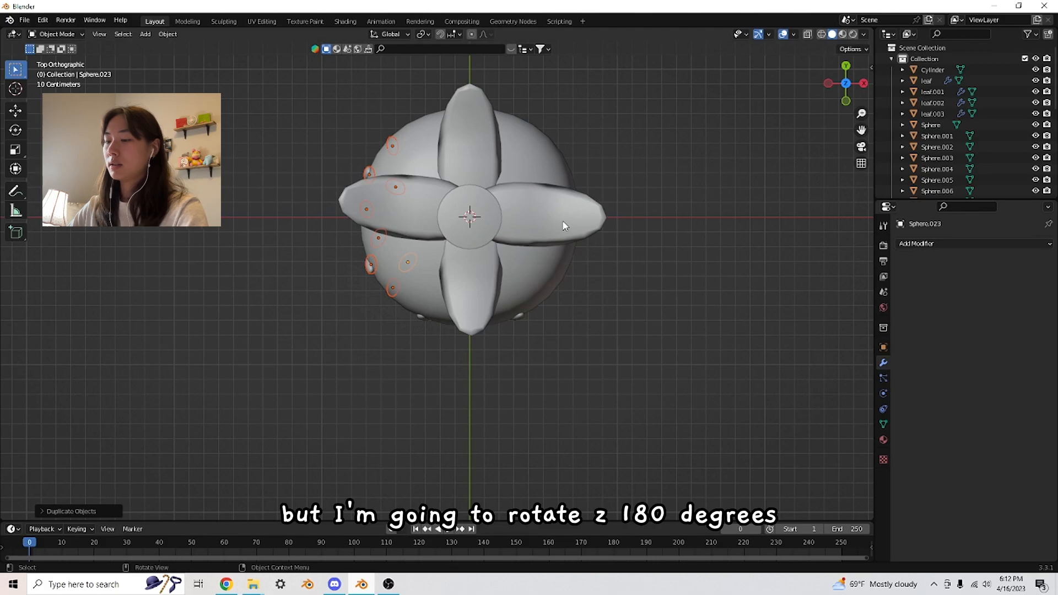
- Duplicate the seed batch, rotate it 180° around Z, and move it to the strawberry's opposite side
{"action": "key", "text": "r"}
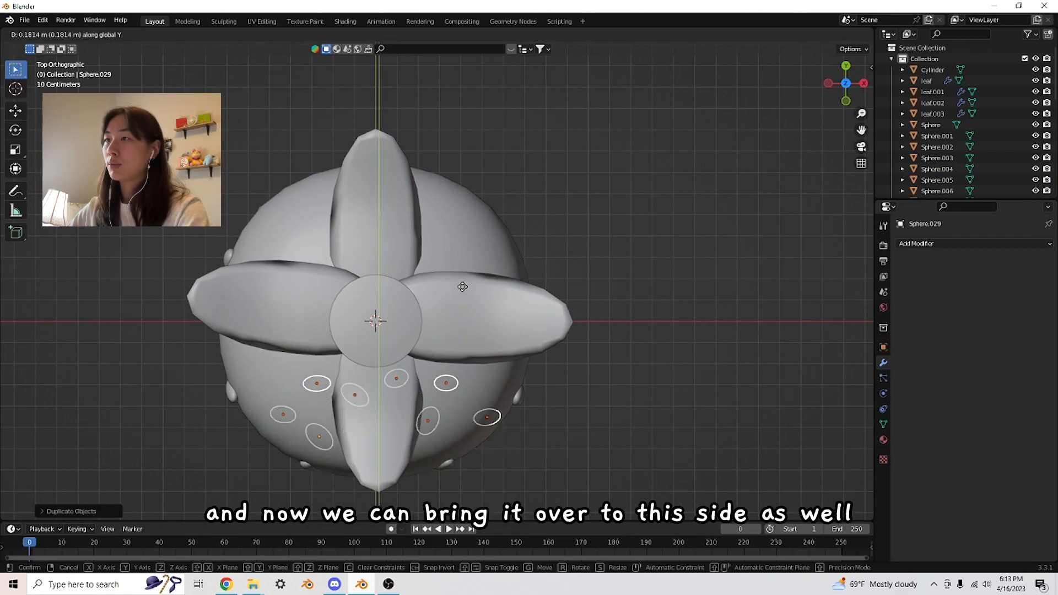
{"action": "mouse_move", "coordinate": [439, 99]}
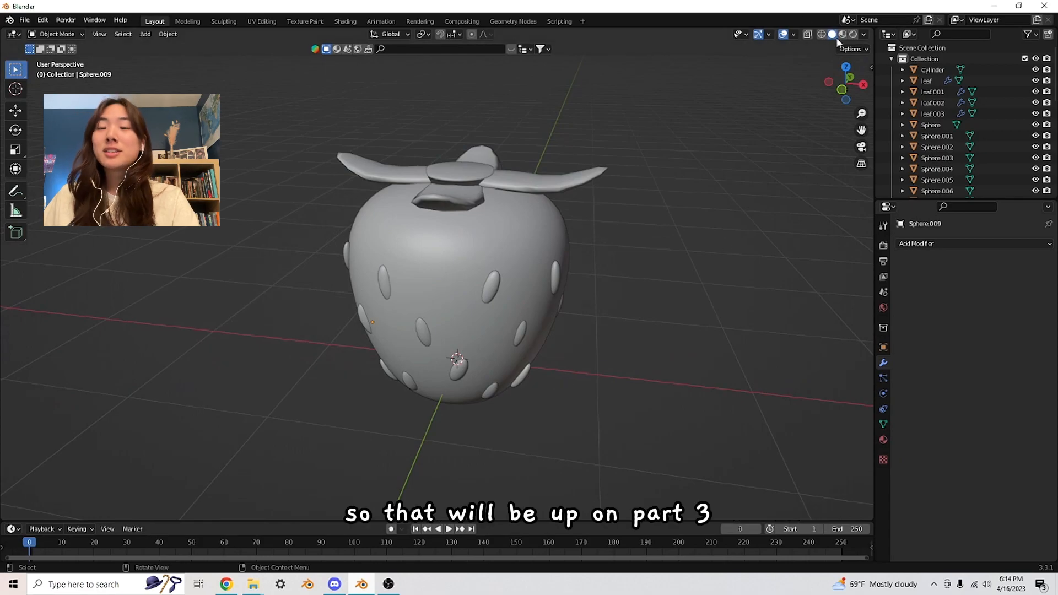
{"action": "mouse_move", "coordinate": [695, 230]}
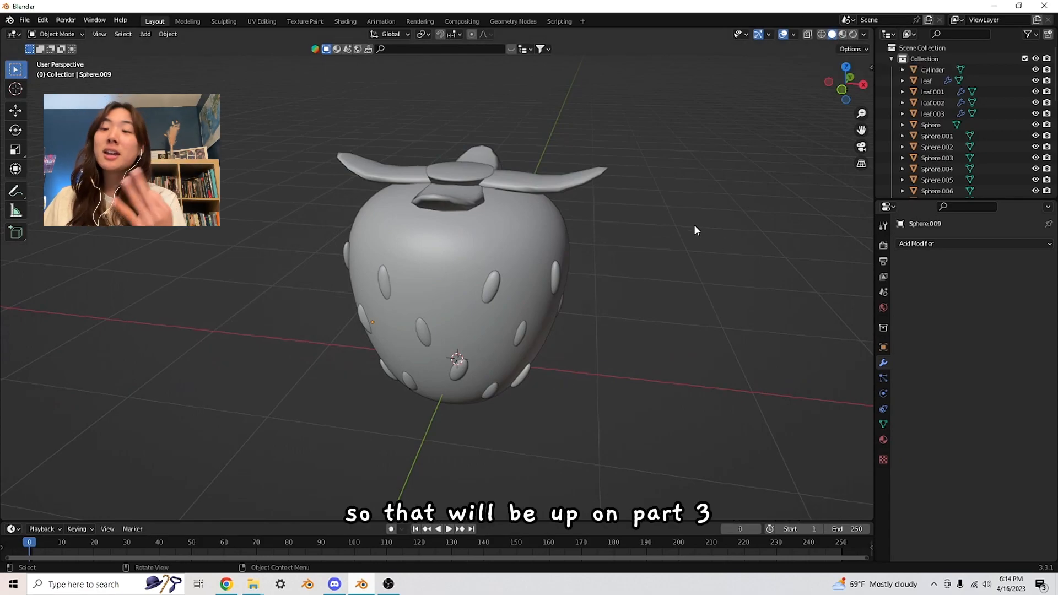
{"action": "mouse_move", "coordinate": [823, 284]}
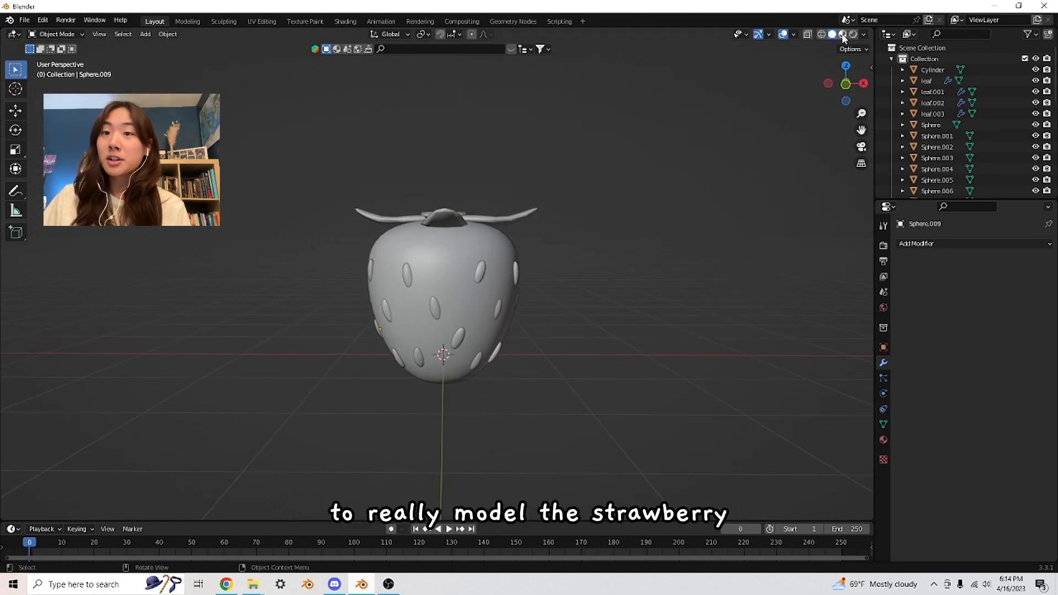
- Switch the viewport shading in the header to preview the fully seeded strawberry
{"action": "left_click", "coordinate": [841, 34]}
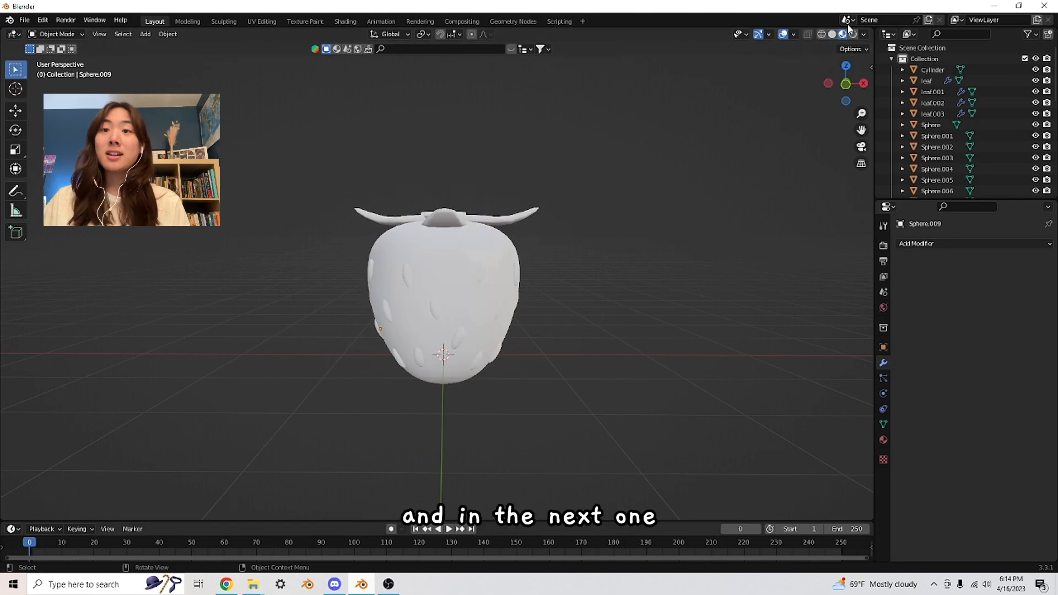
{"action": "mouse_move", "coordinate": [553, 184]}
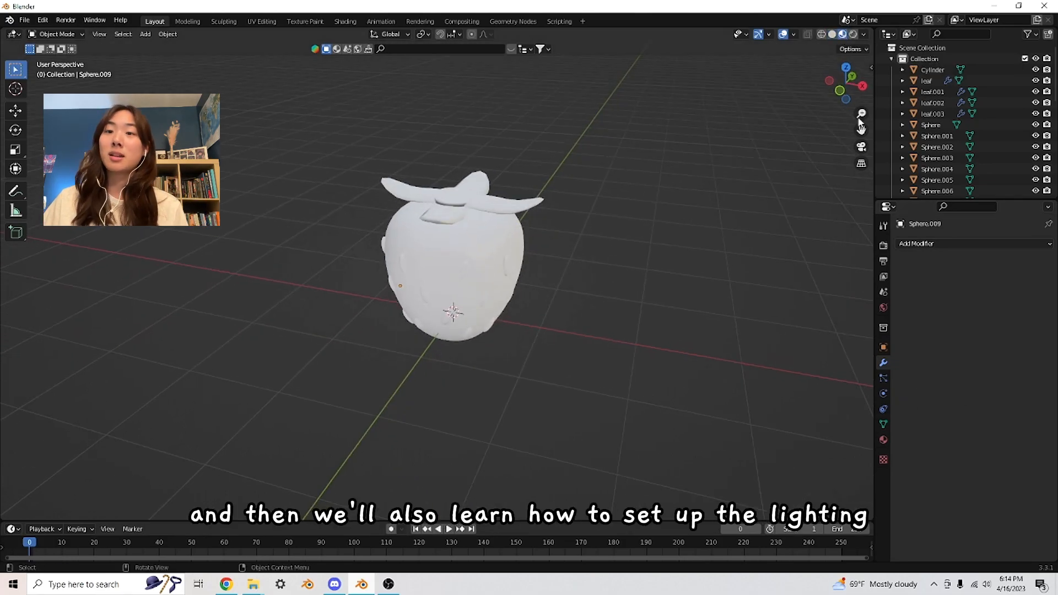
{"action": "mouse_move", "coordinate": [851, 35]}
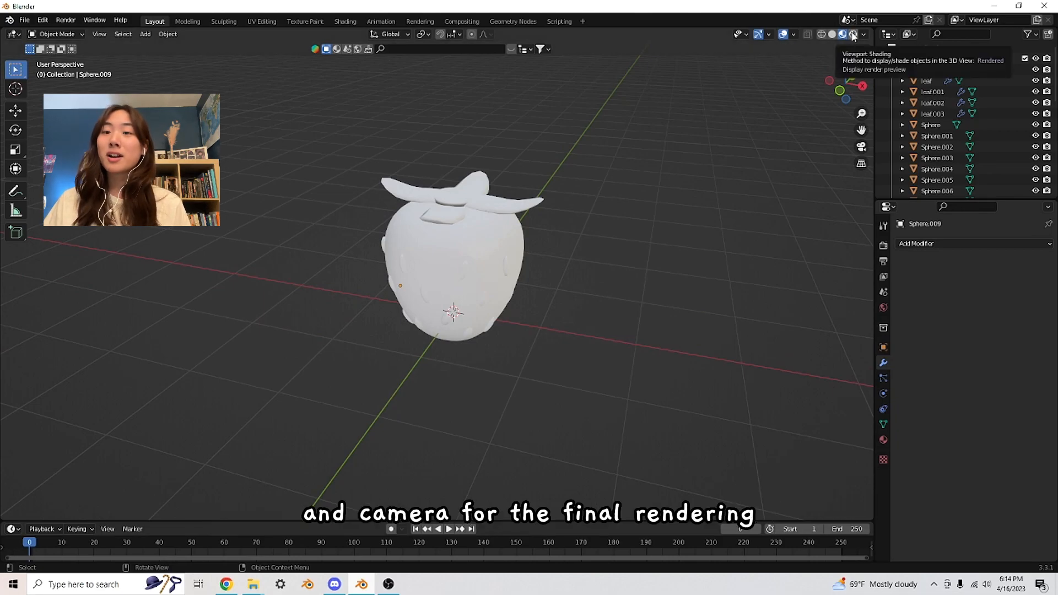